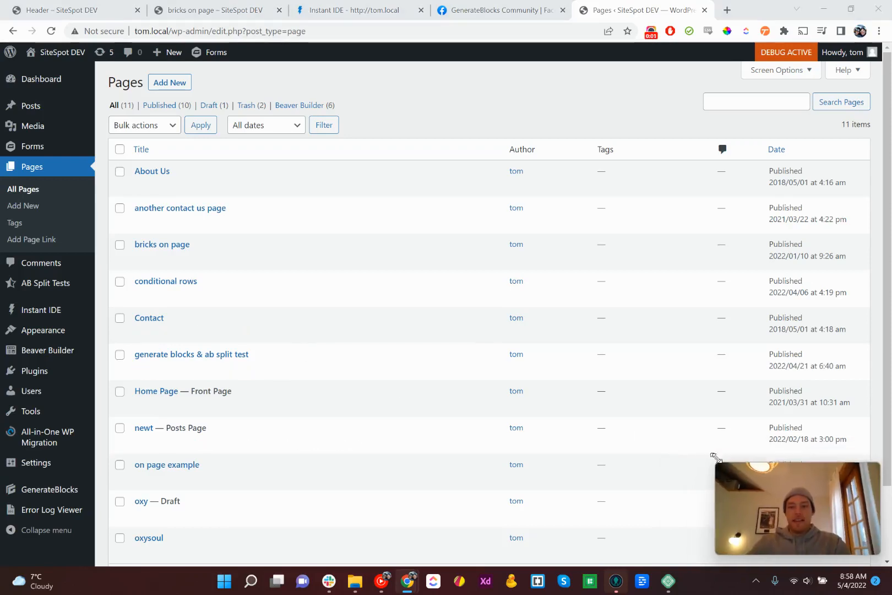
Step: Start a new page in WordPress Admin and bring up the GenerateBlocks Community post
click(169, 83)
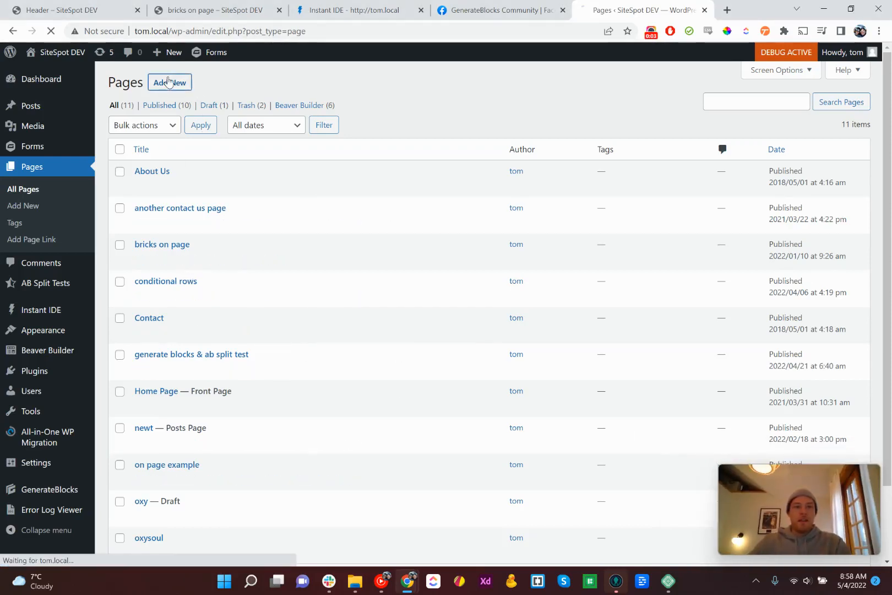
click(500, 10)
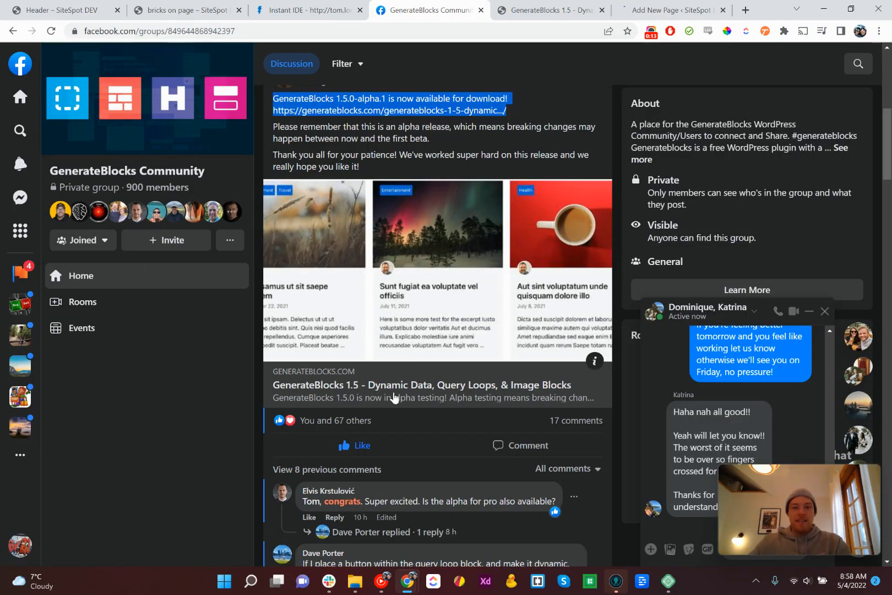
Step: View the linked GenerateBlocks 1.5 article and return to the new page draft
click(548, 10)
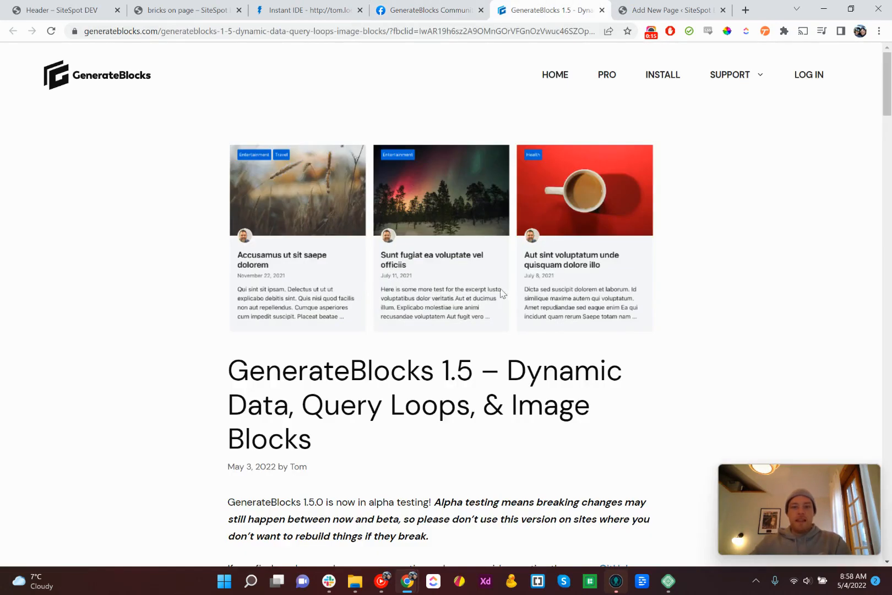
click(671, 10)
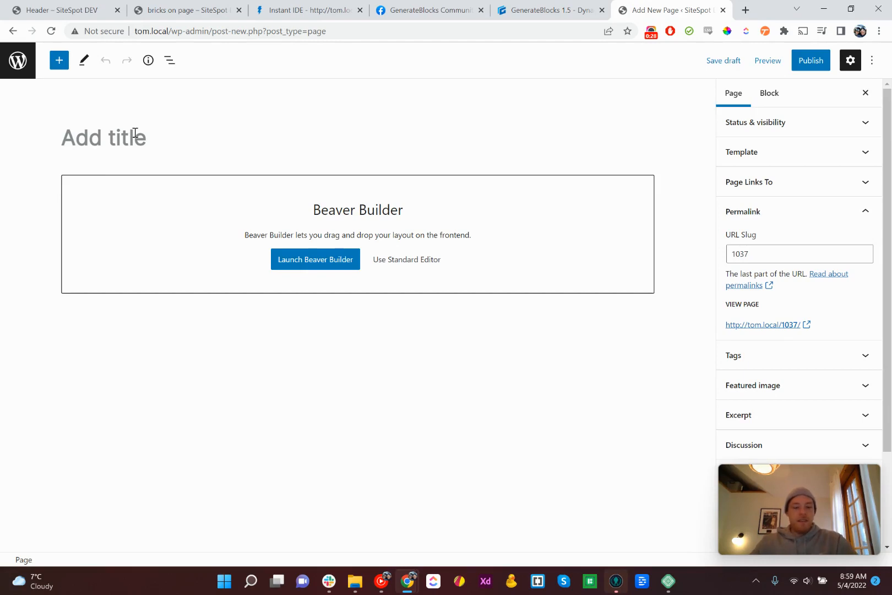
Step: Title the page 'AB Test 1.5 alpha' and show the full block library
text(AB Test 1.5 alpha)
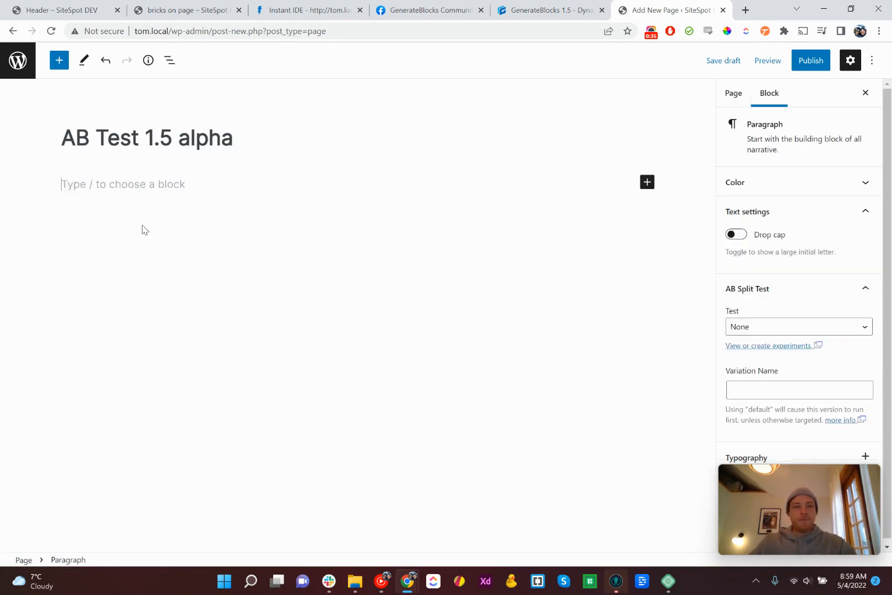
click(647, 182)
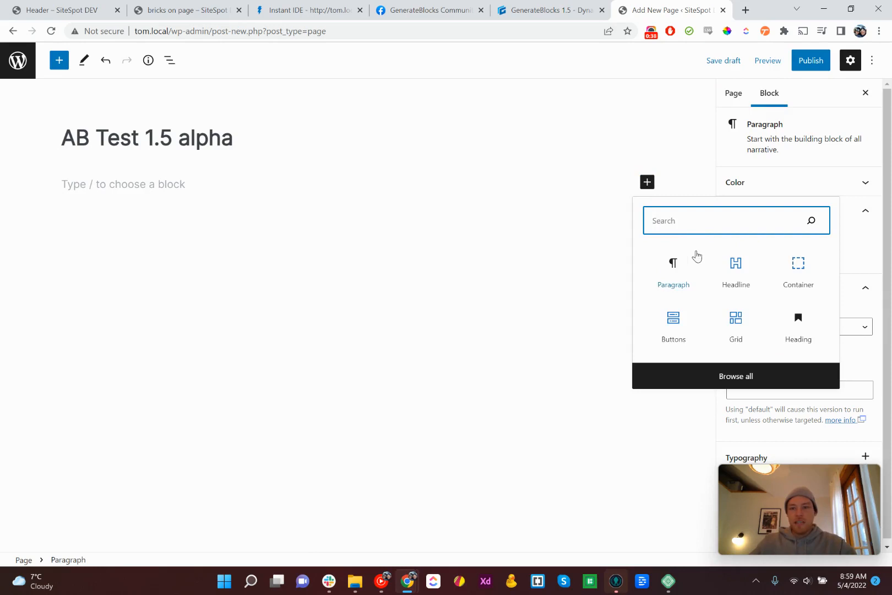
mouse_move(746, 267)
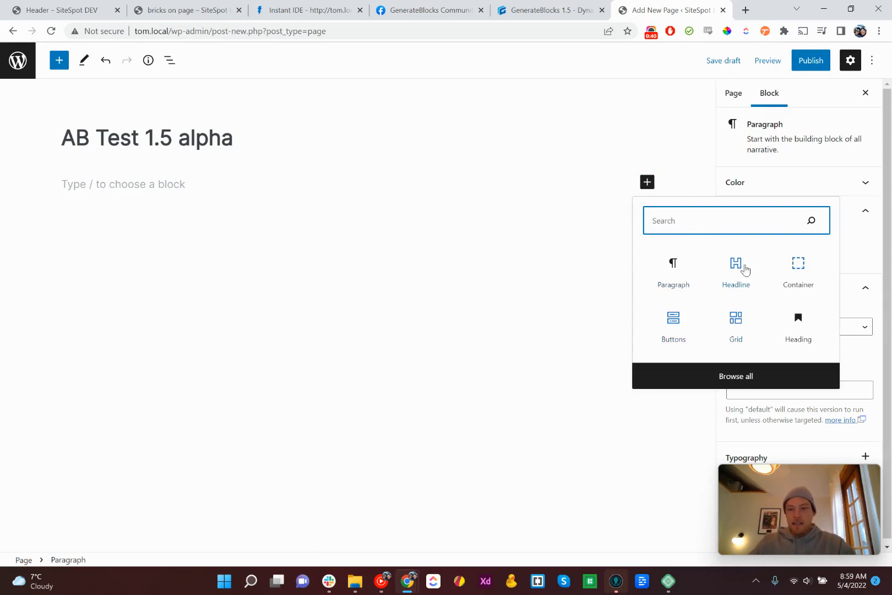
click(735, 375)
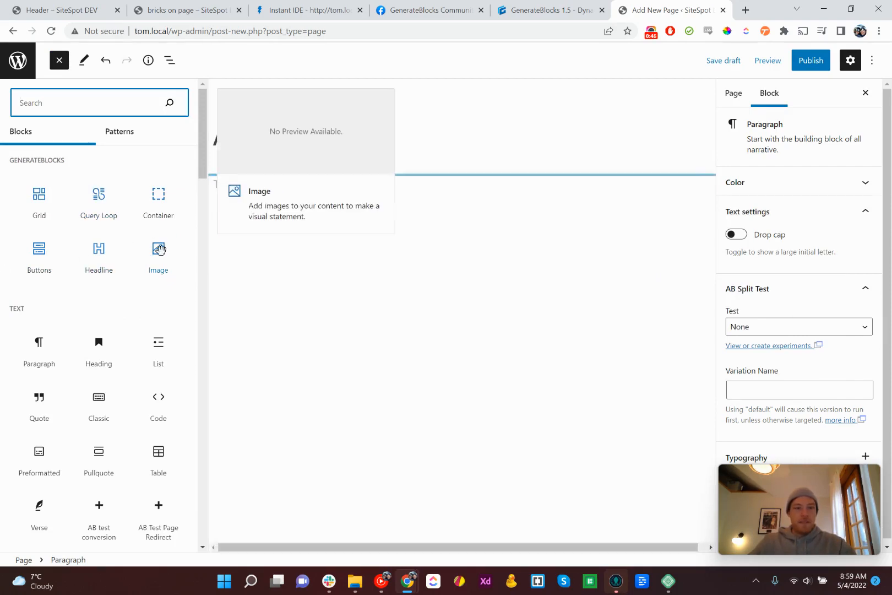
Step: Insert a GenerateBlocks Image block showing the cyclist-on-mountain-path photo from the media library
click(158, 257)
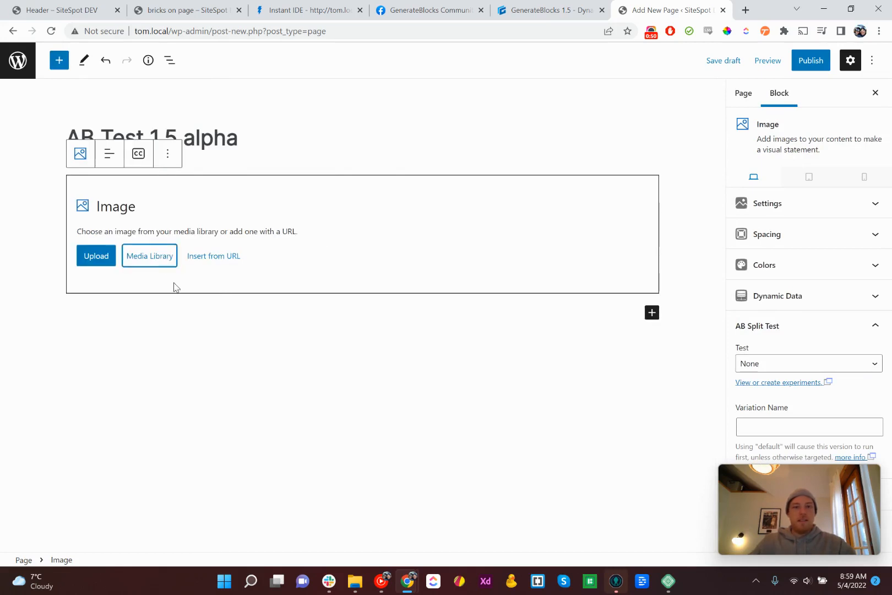
click(148, 255)
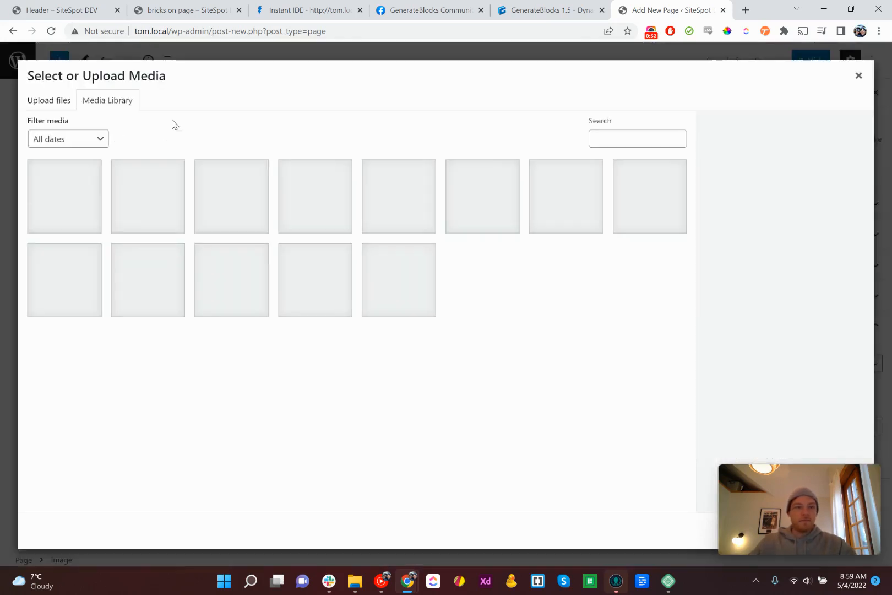
click(148, 196)
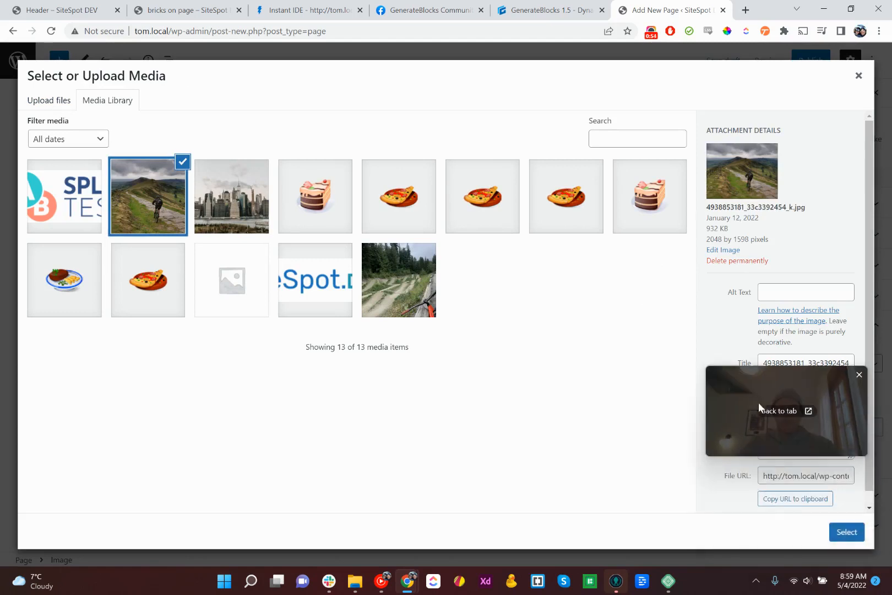
click(846, 532)
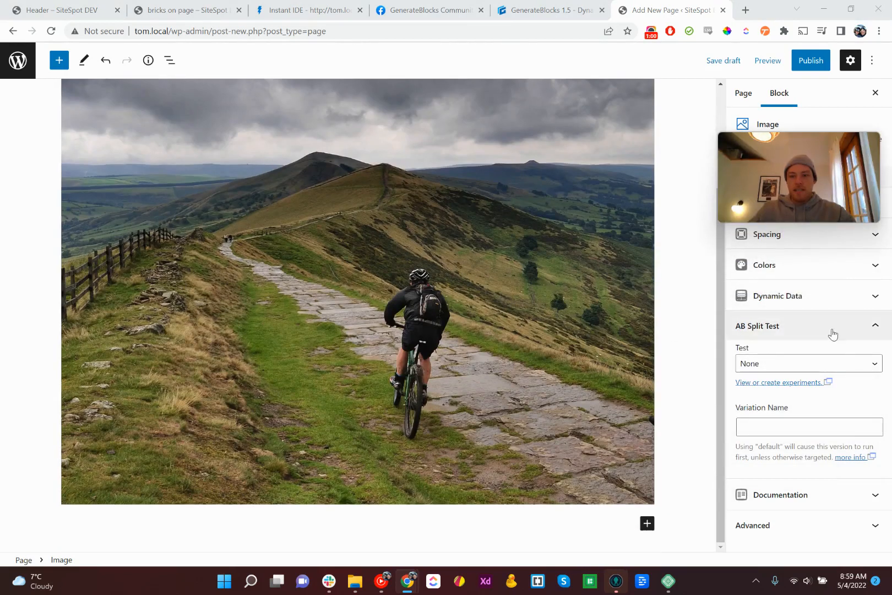
Step: Attach the image to the 'generateblocks' split test with a variation name starting 'new'
click(807, 364)
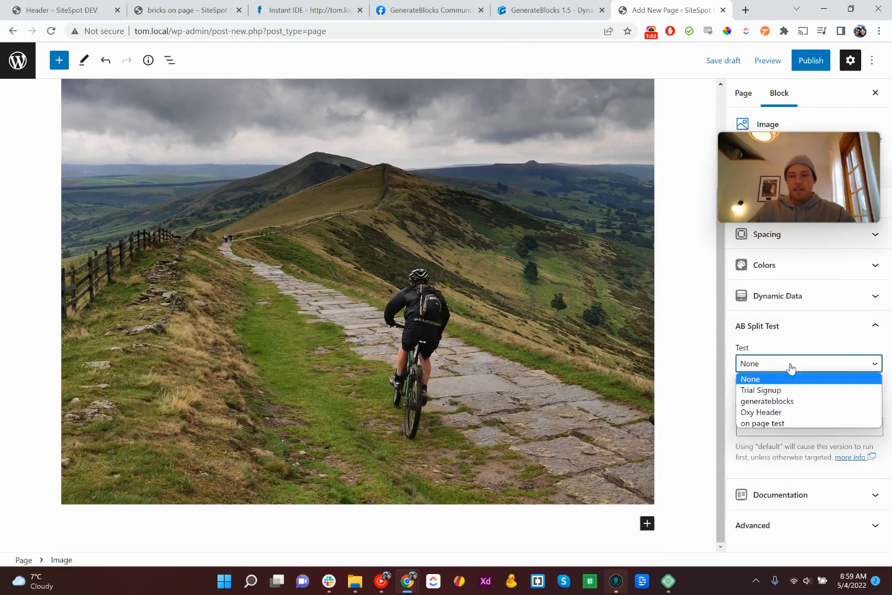
click(766, 401)
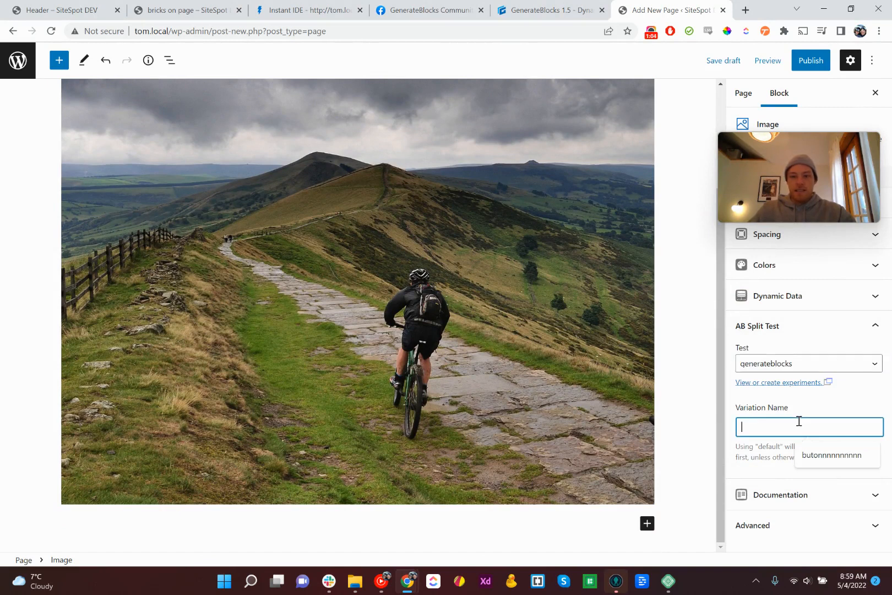
text(new)
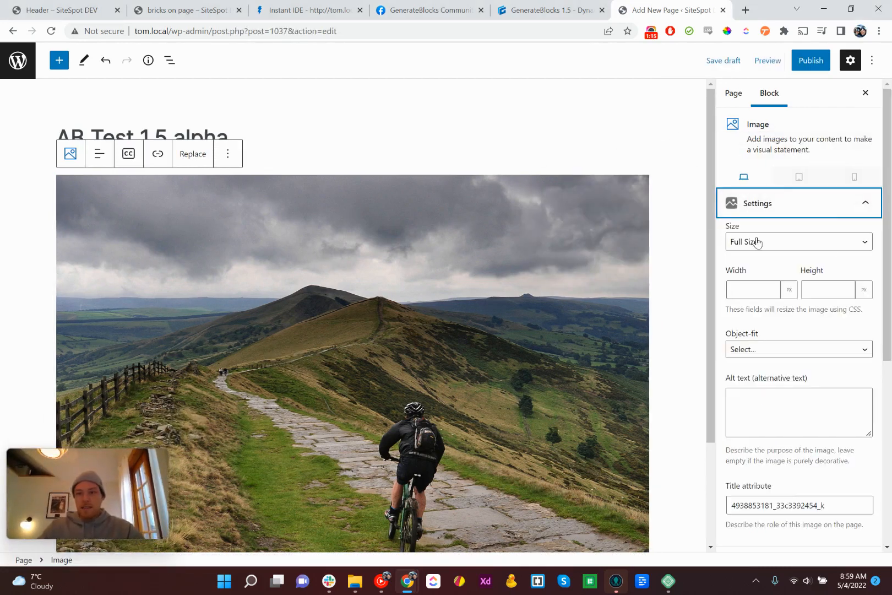
Step: Try Contain and None object-fit options on the cyclist image
click(798, 241)
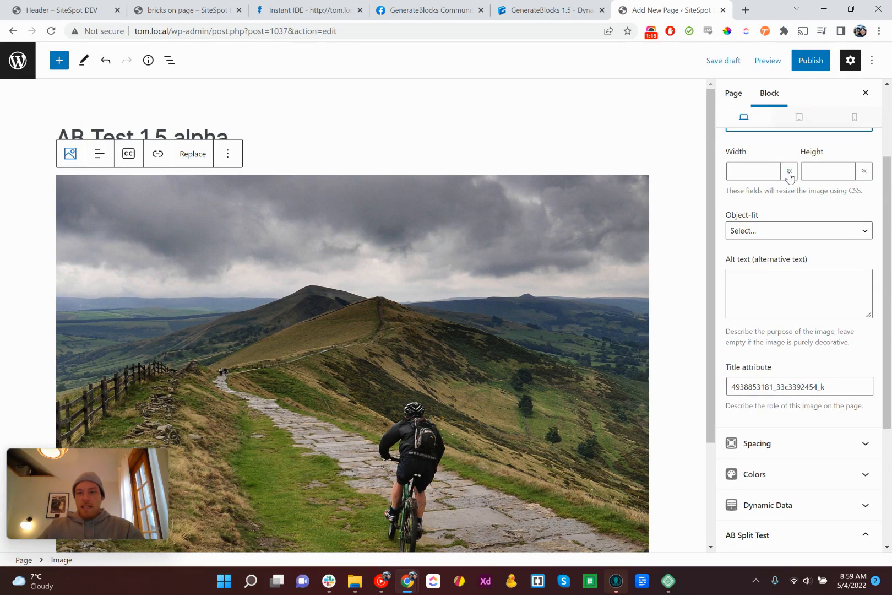
click(863, 170)
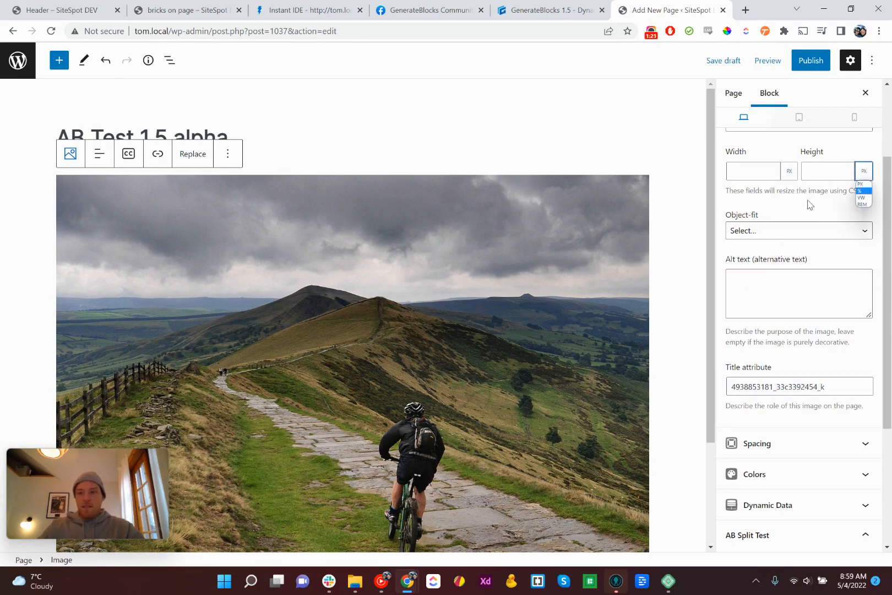
click(799, 230)
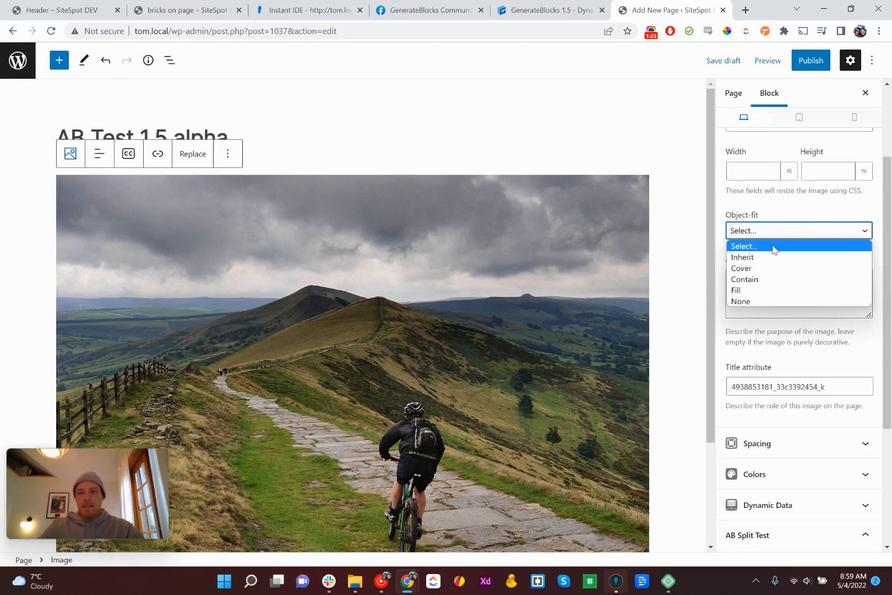
mouse_move(743, 258)
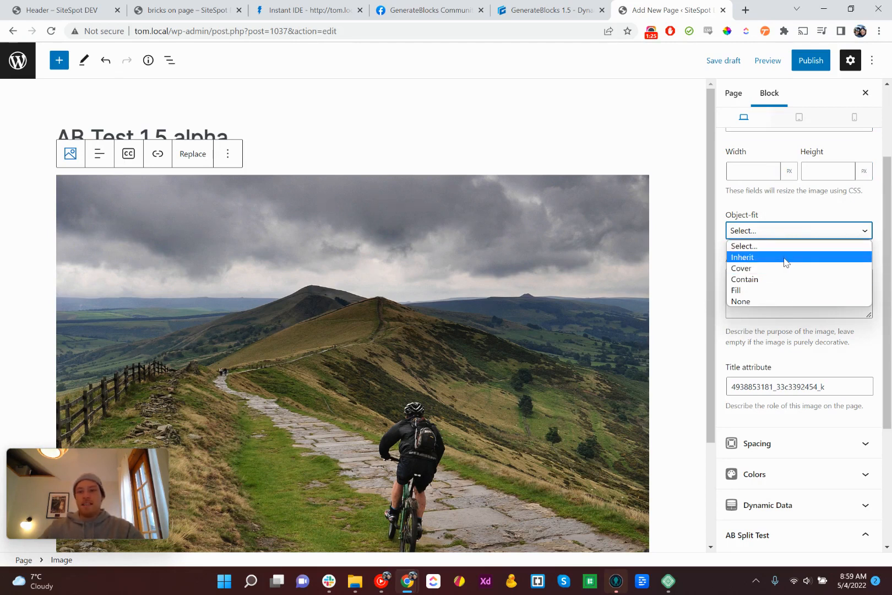
click(744, 278)
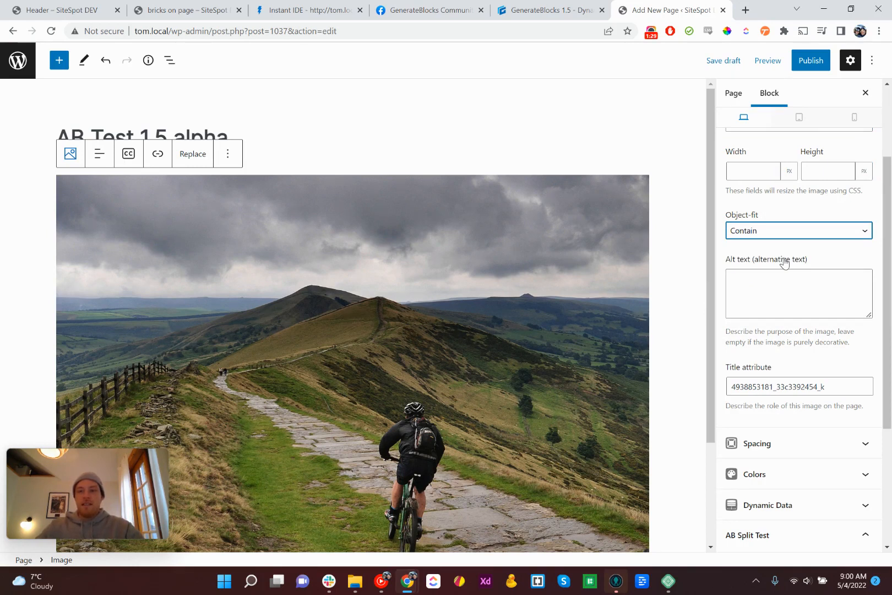
click(797, 231)
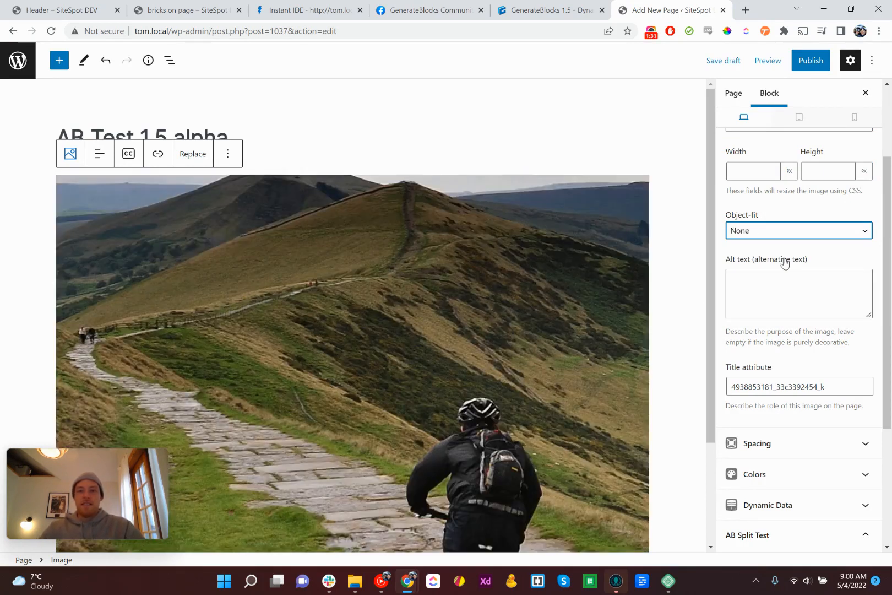
scroll(down, 3)
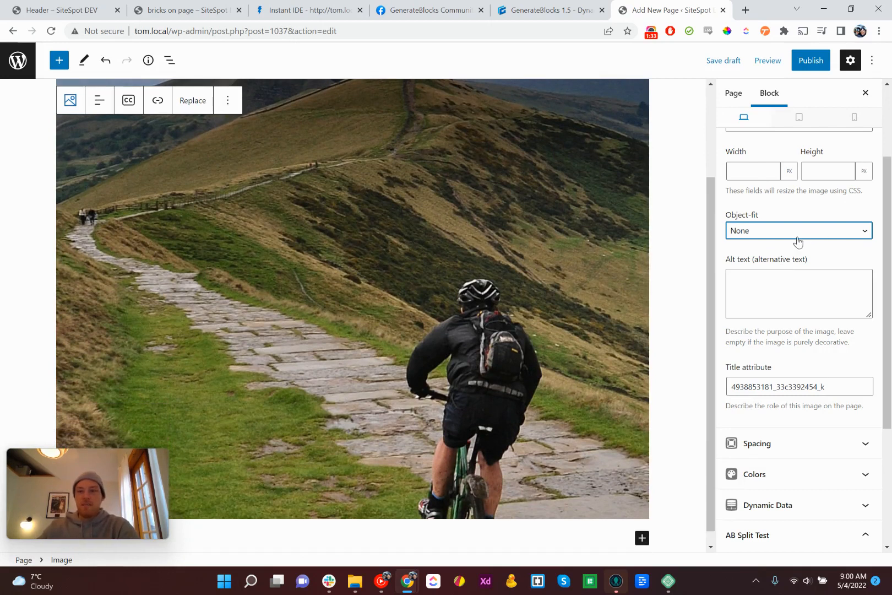
Step: Try Fill, Inherit and Cover, then leave the photo filling its frame
click(798, 230)
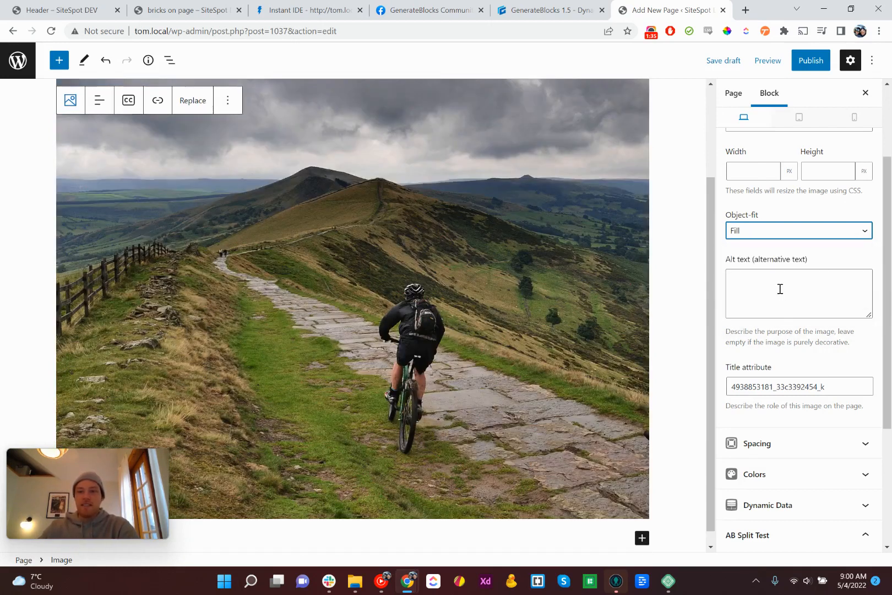
click(797, 230)
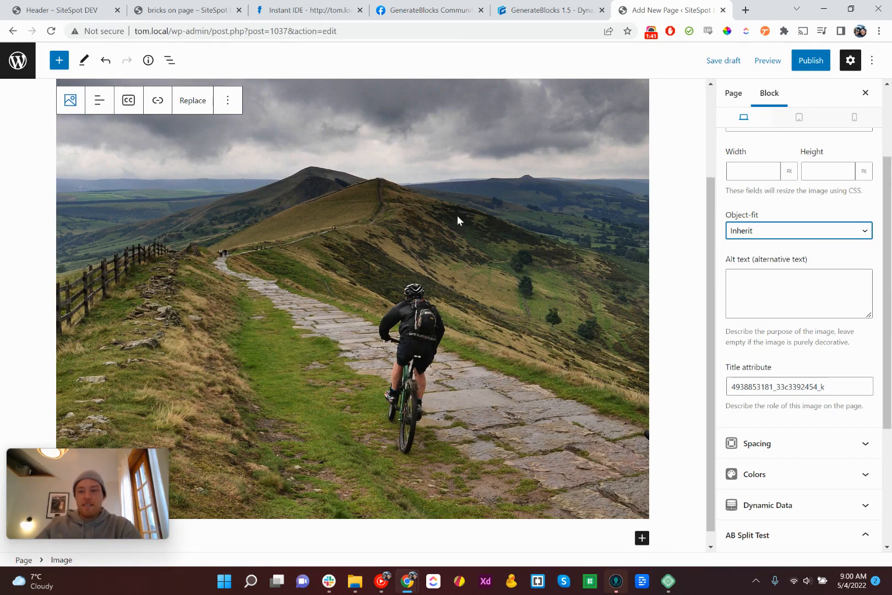
click(797, 230)
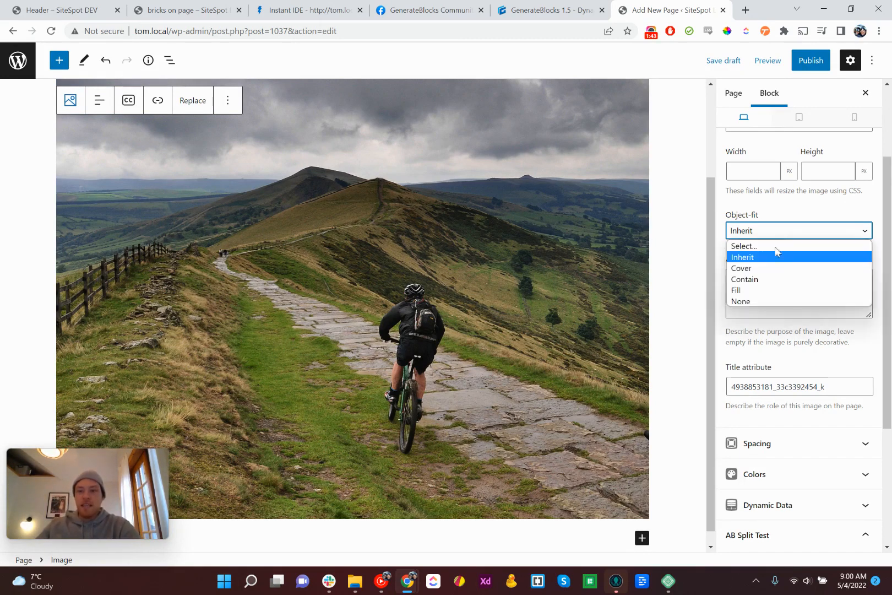
click(741, 269)
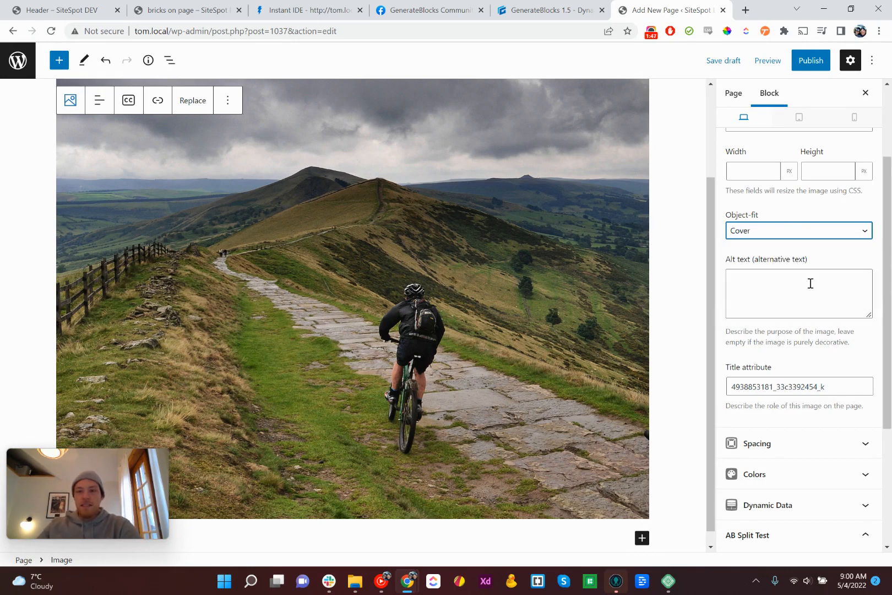
click(797, 230)
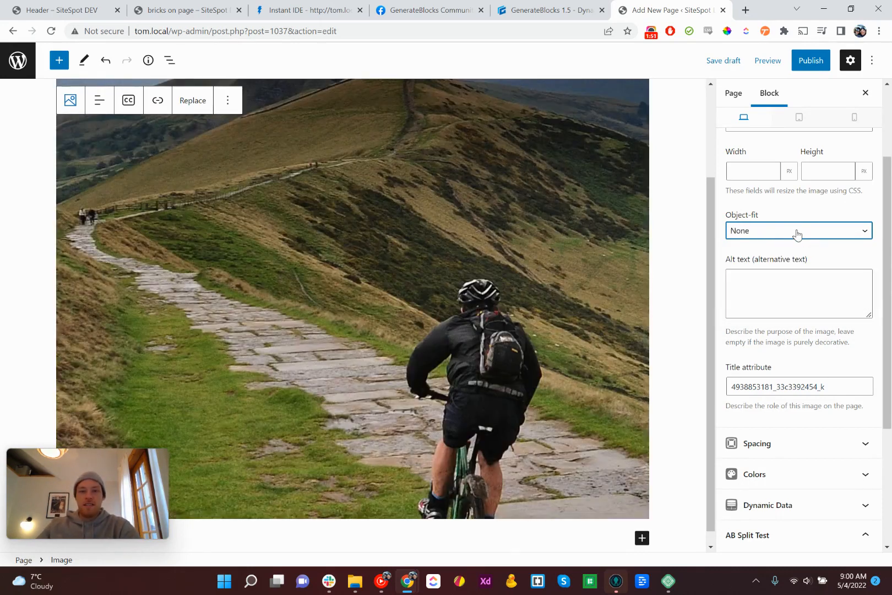
click(796, 230)
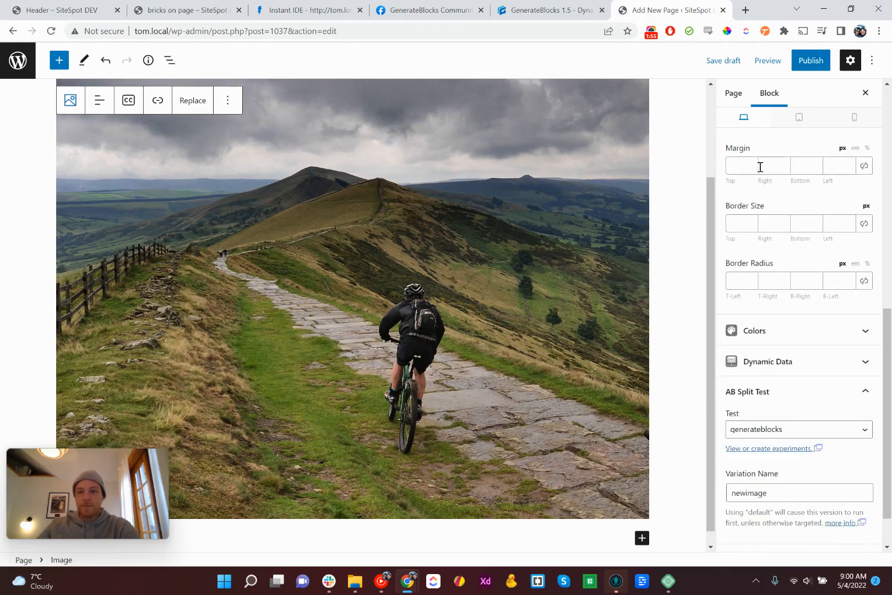
Step: Give the image a red border of 5px on all linked sides with a rounded border radius
click(757, 244)
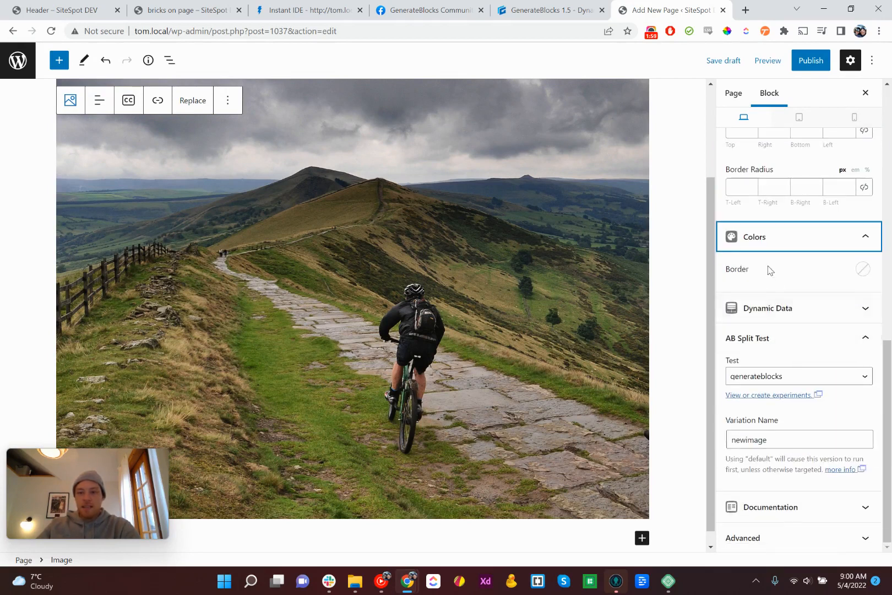
click(864, 269)
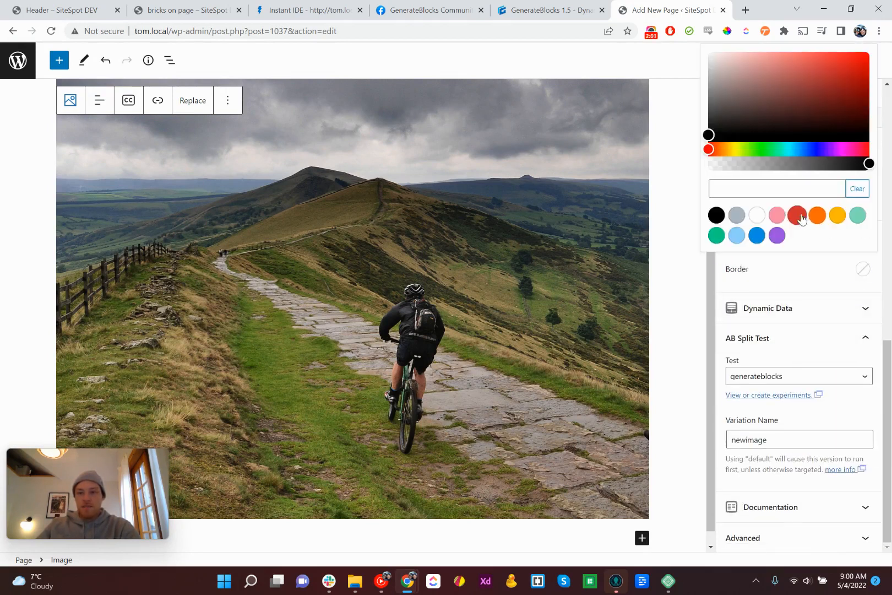
click(795, 215)
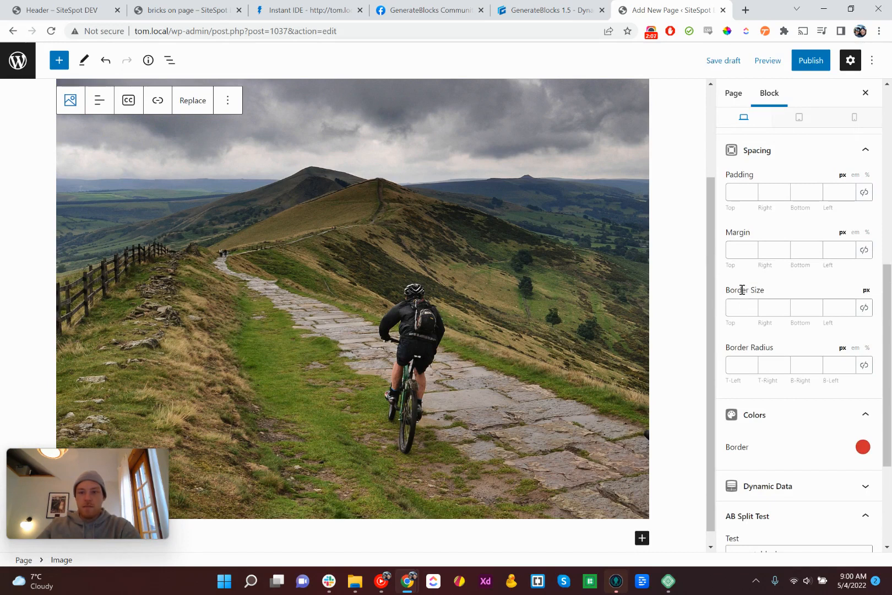
text(5)
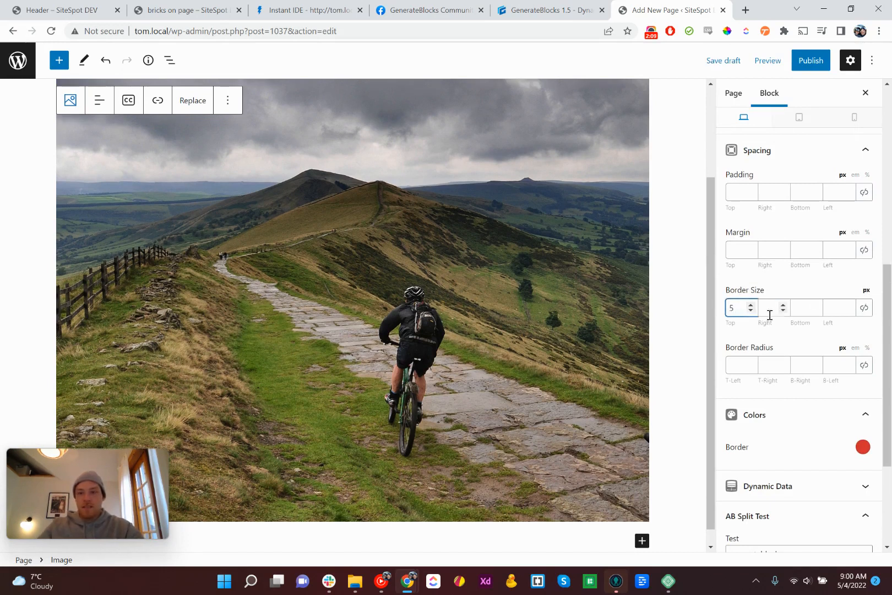
click(864, 307)
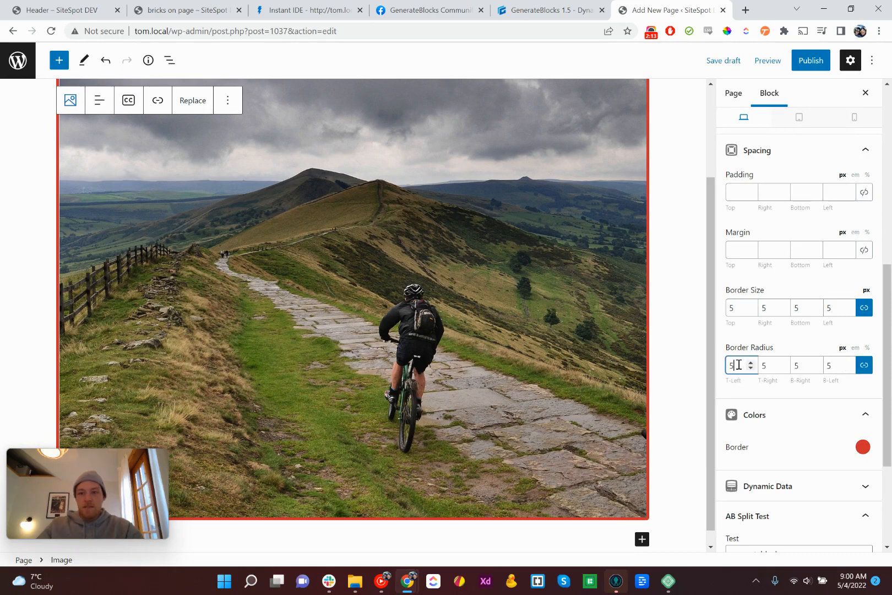
text(7)
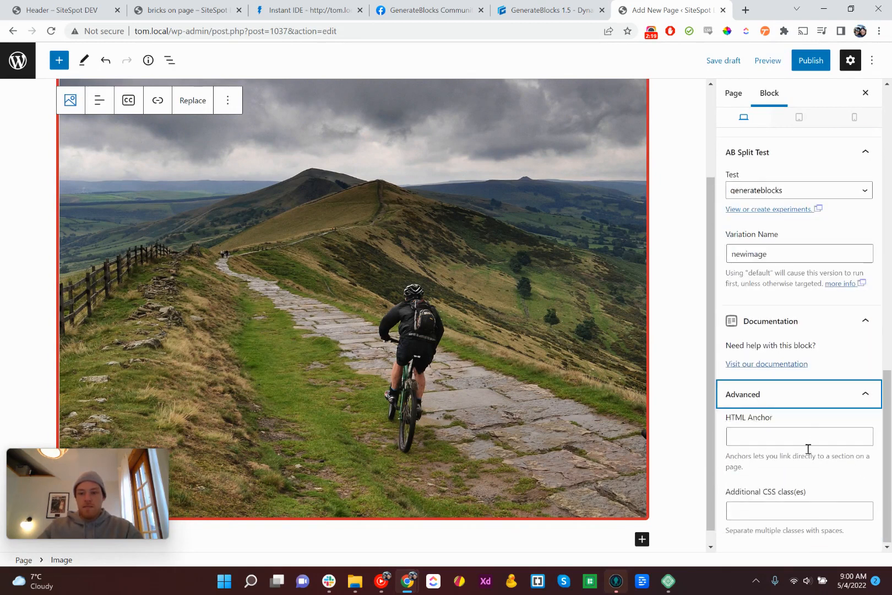
Step: Add an empty GenerateBlocks Headline block beneath the bordered photo
click(128, 100)
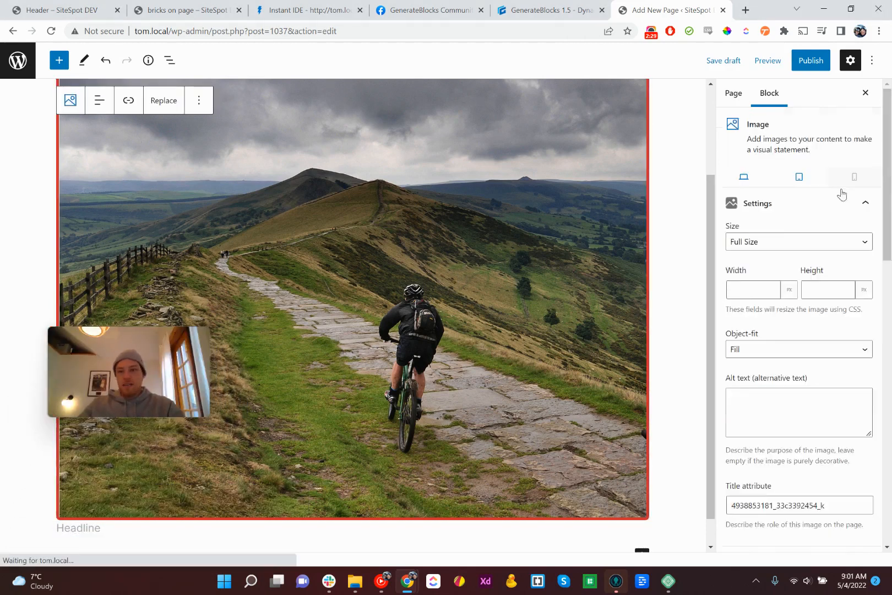
click(743, 177)
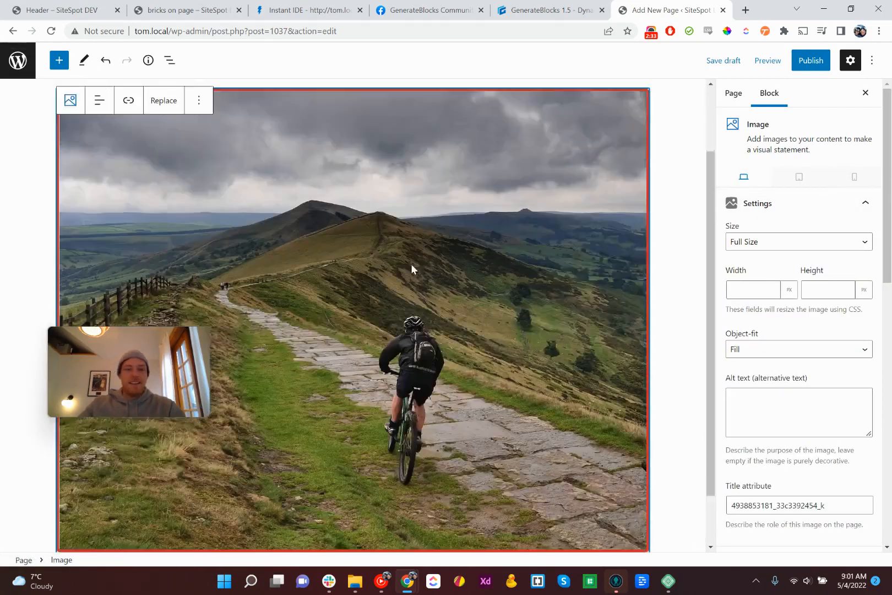
Step: Insert a GenerateBlocks Query Loop below the photo and pick its grid layout
click(643, 523)
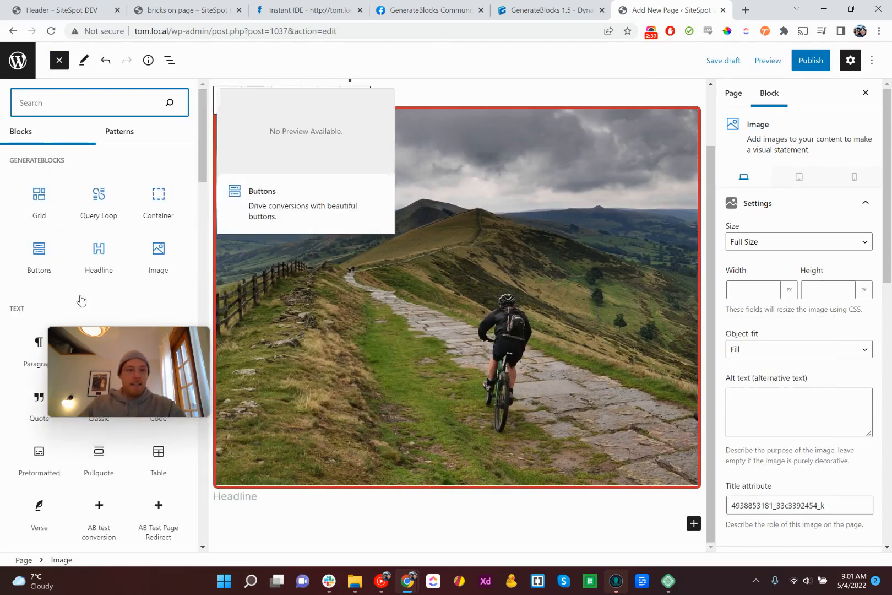
click(98, 202)
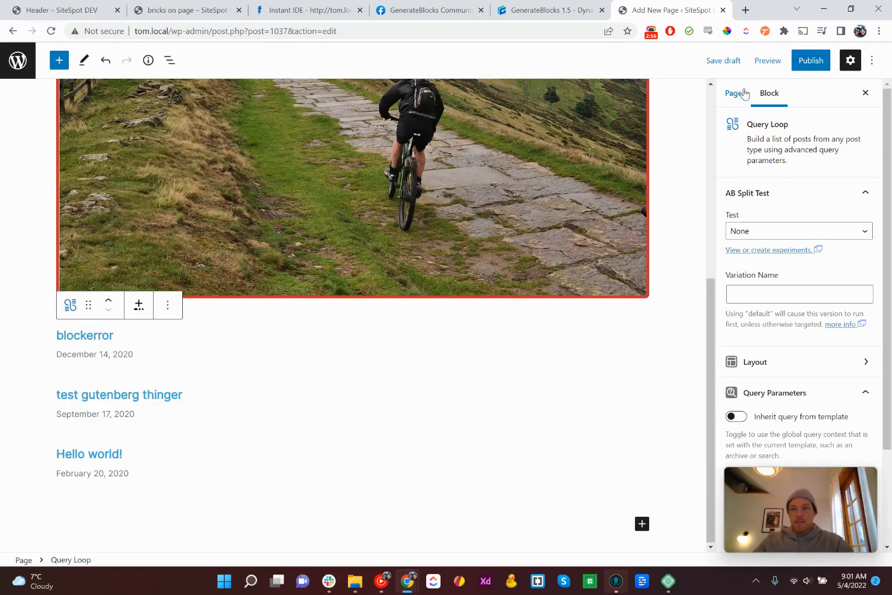
click(799, 193)
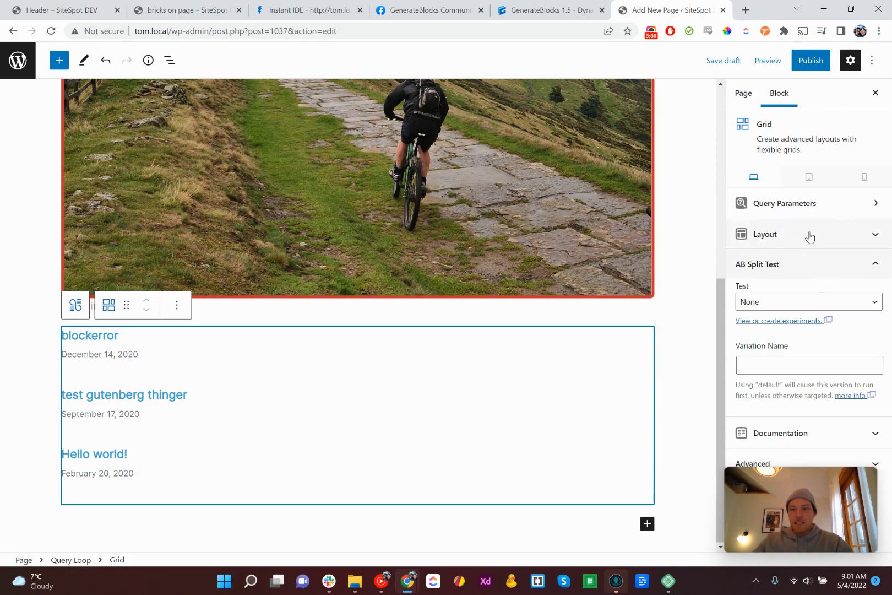
click(764, 233)
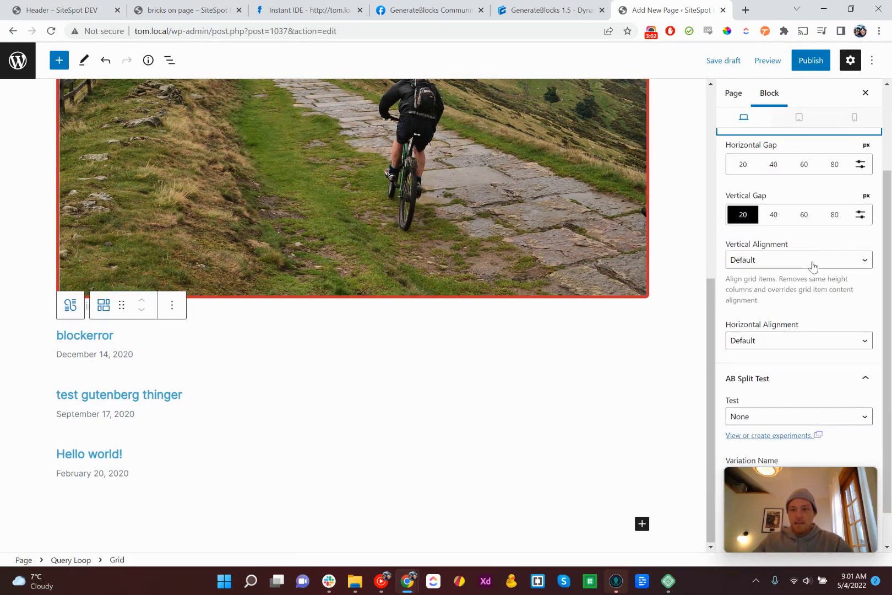
scroll(down, 3)
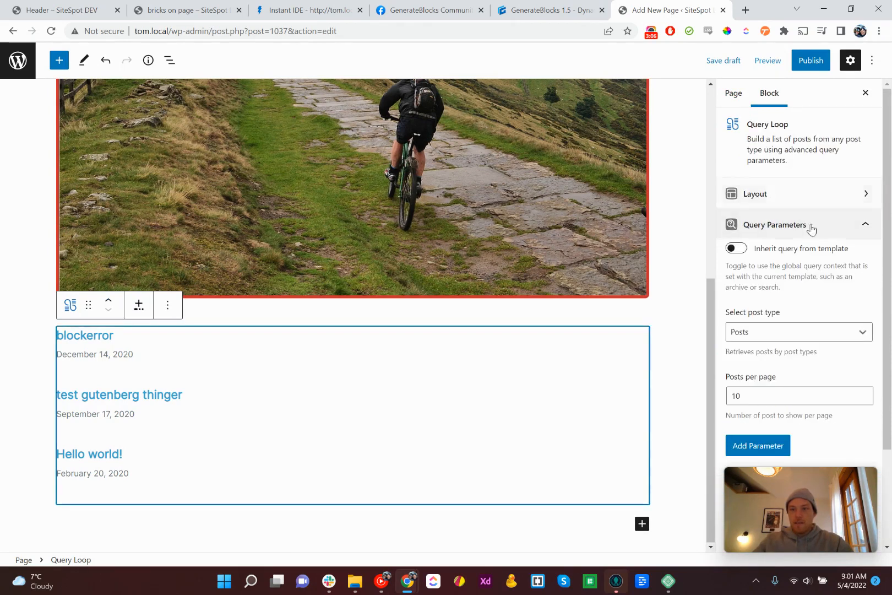
click(735, 248)
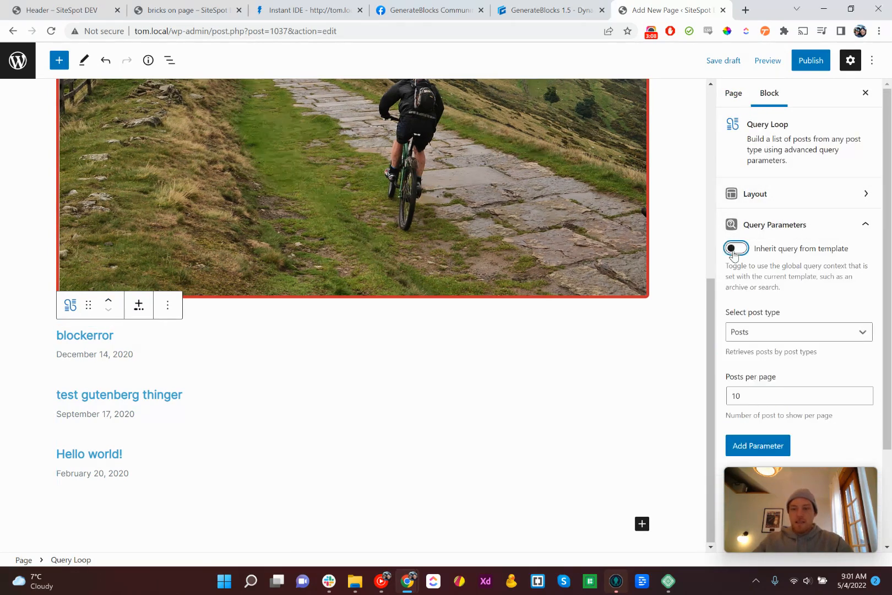
Step: Make the loop list Pages and set posts per page to 12
click(799, 332)
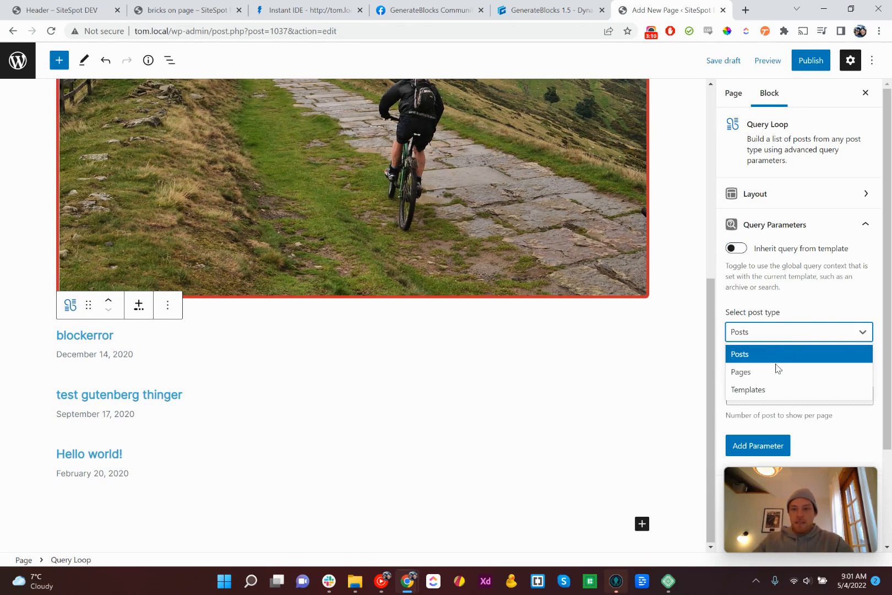
click(741, 371)
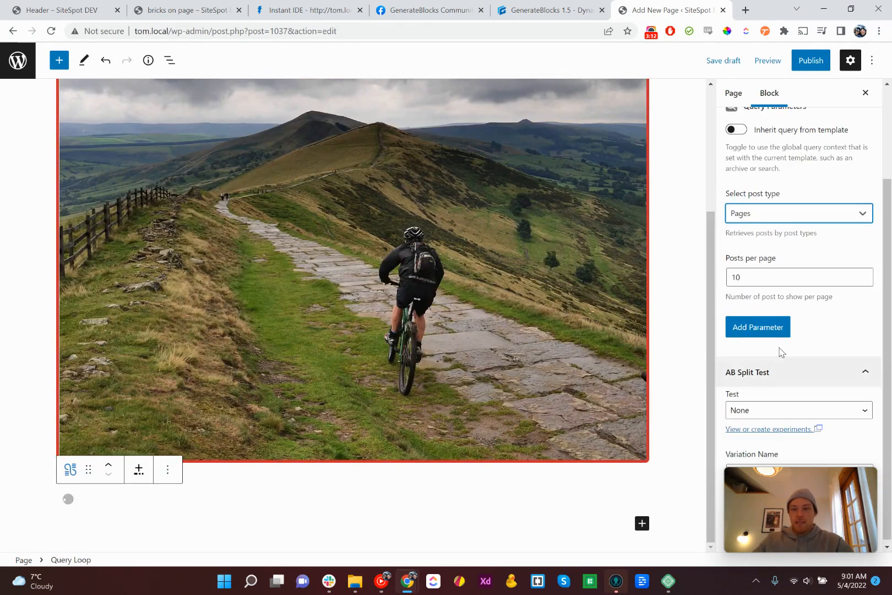
text(14)
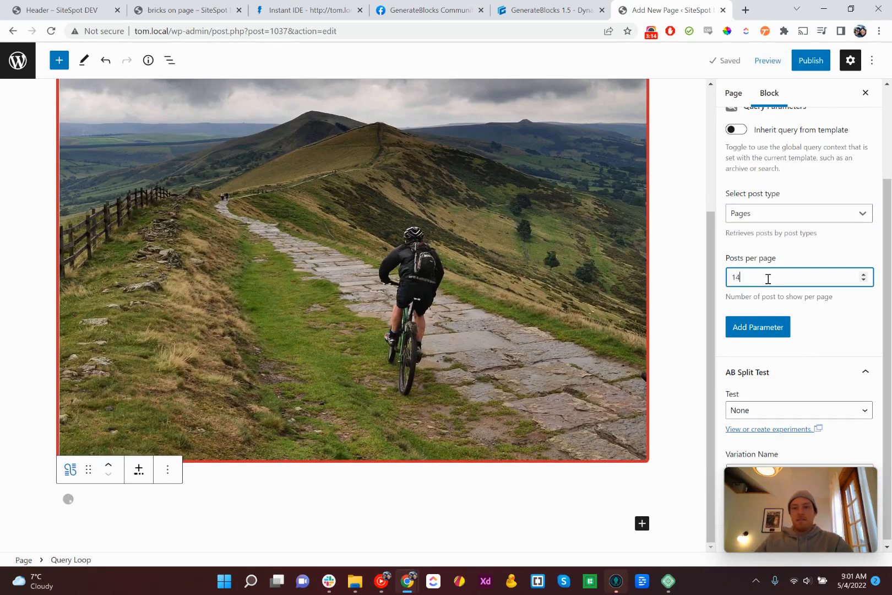
text(12)
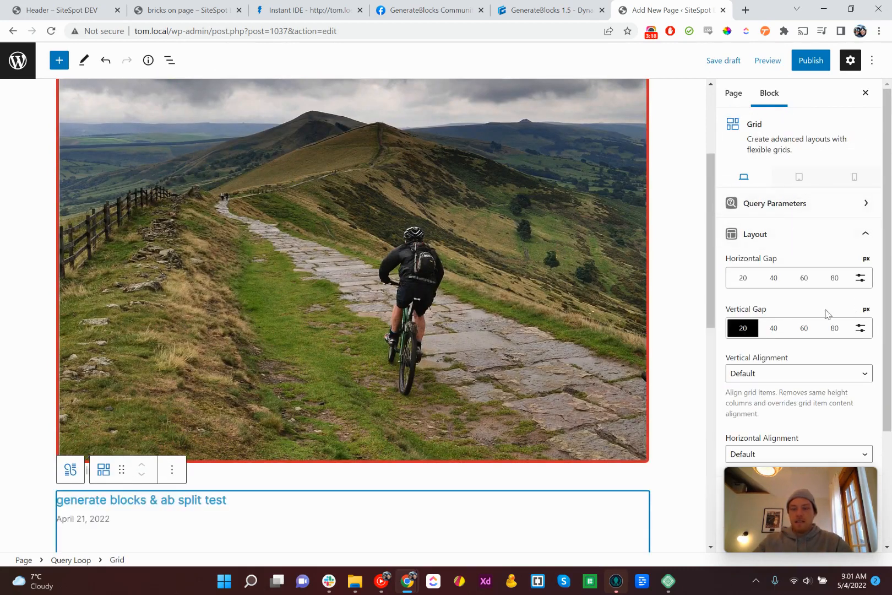
Step: Insert a Query Loop on the page using the Two columns layout
click(765, 234)
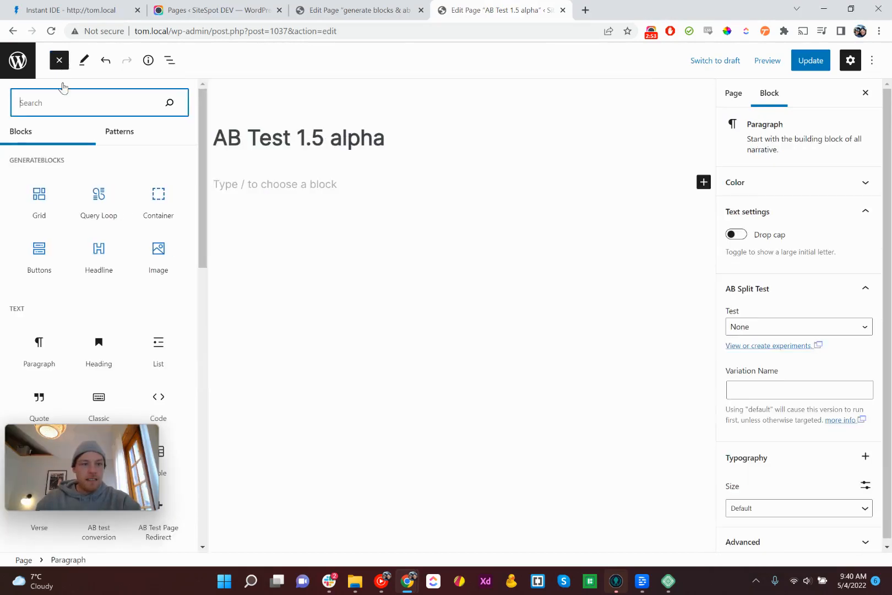
click(98, 193)
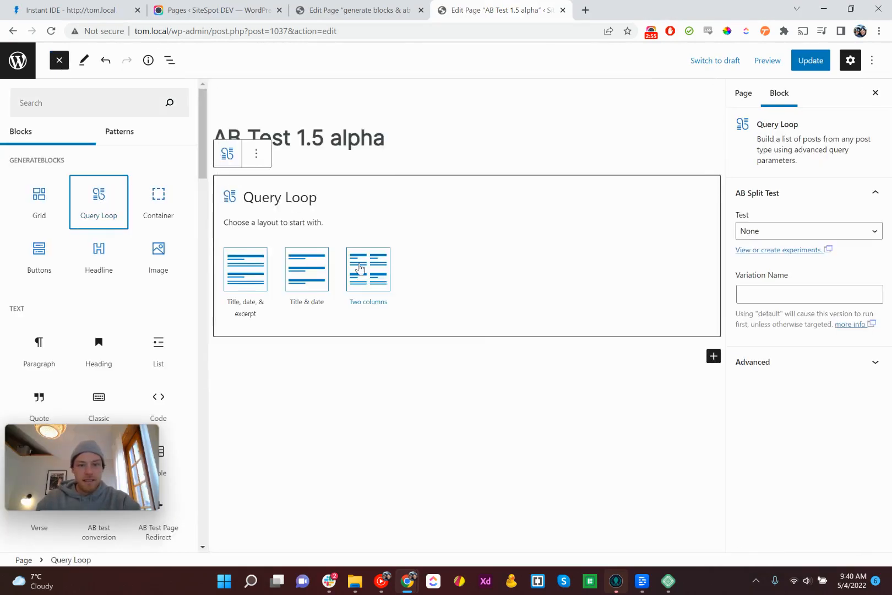
click(367, 269)
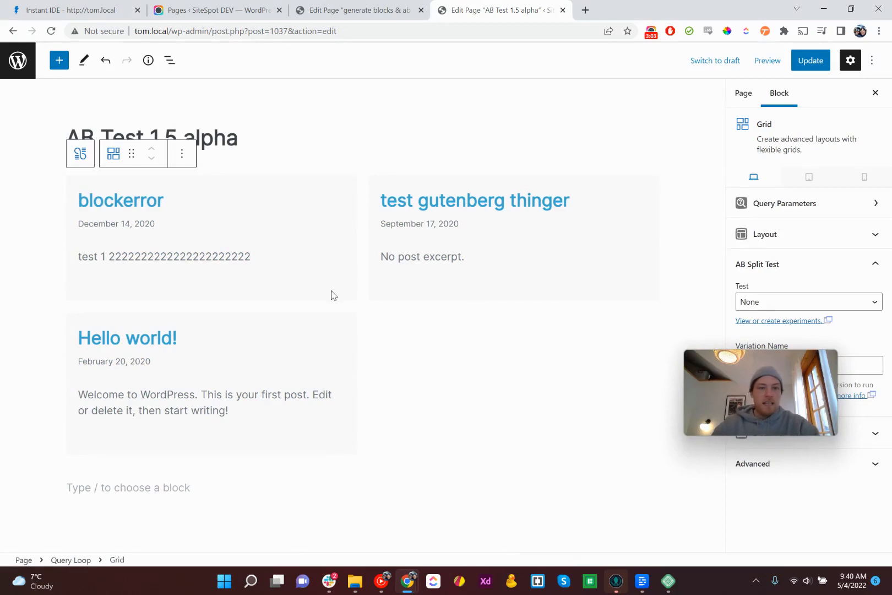
Step: Give the post excerpt in the query loop a green text colour
click(169, 60)
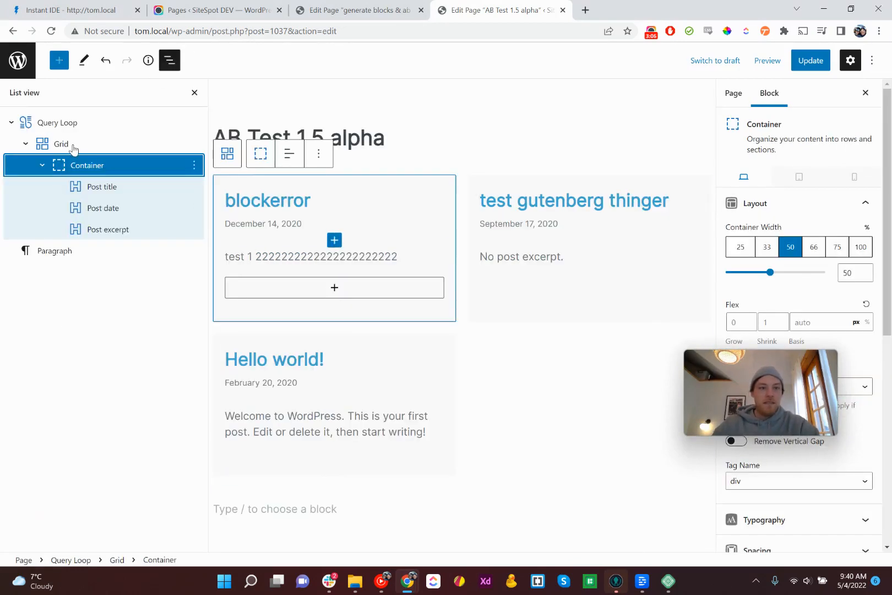
click(101, 186)
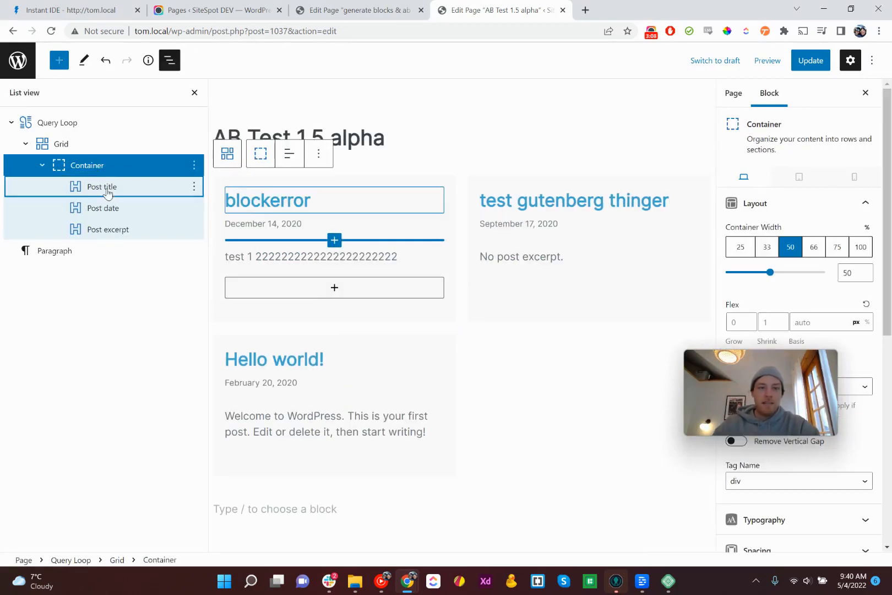
click(107, 230)
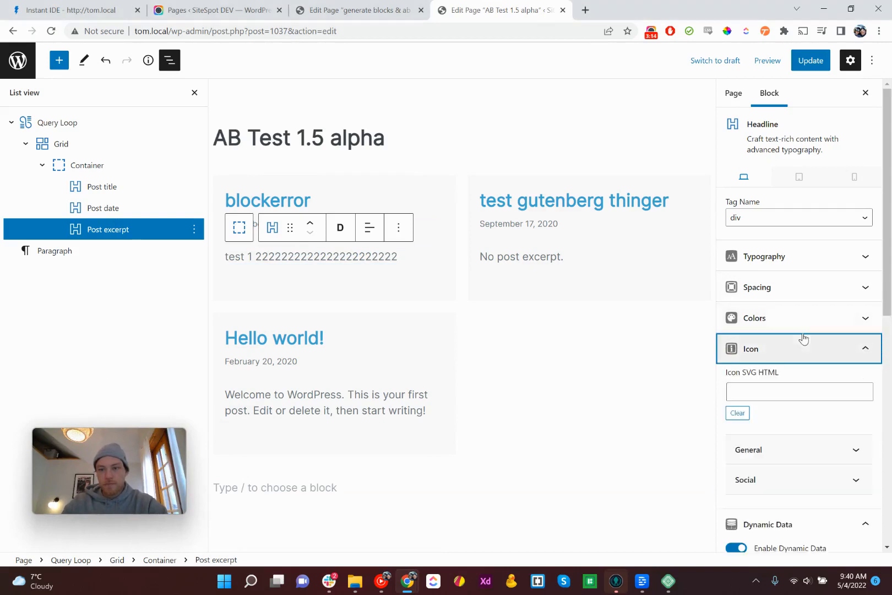
click(863, 378)
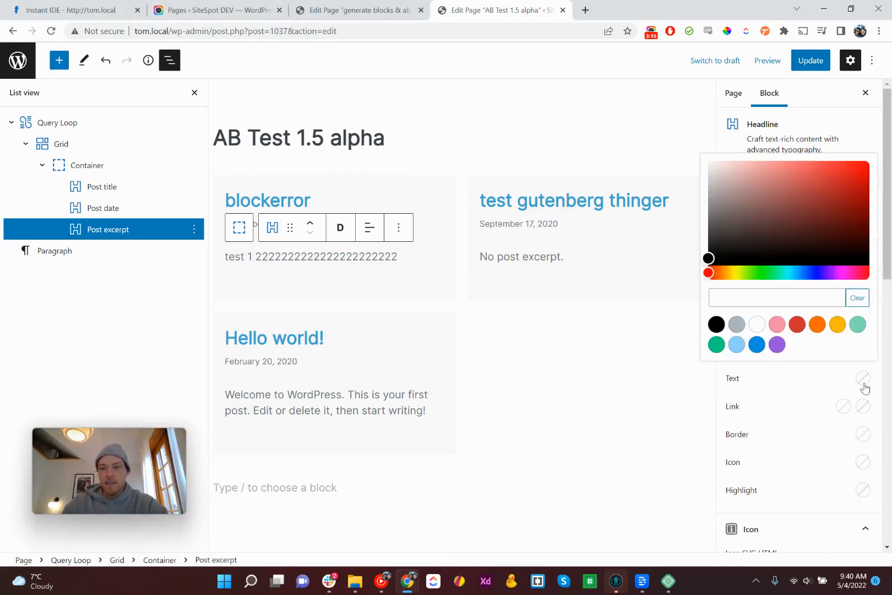
click(757, 344)
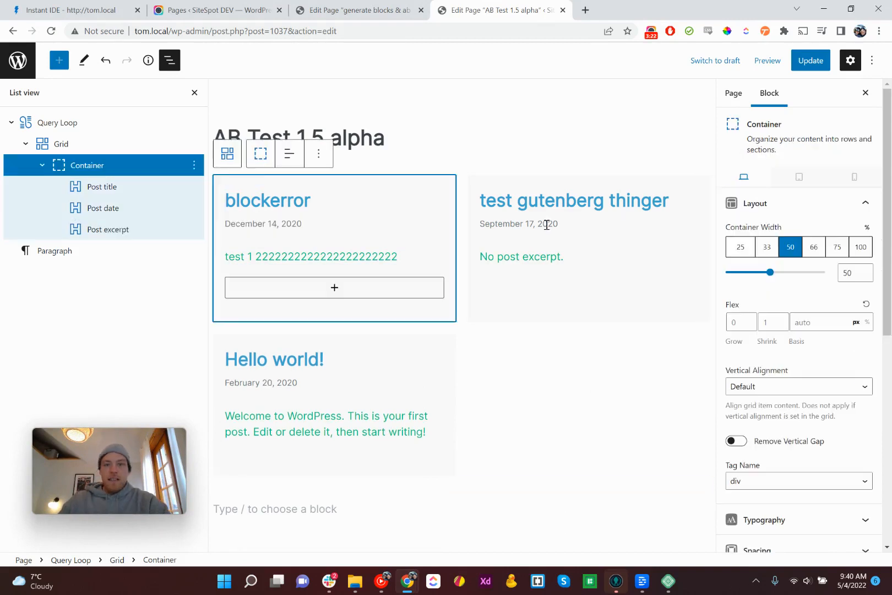
Step: Try the 25/33/66/75 Container Width presets, then set the post cards back to 50% width
click(740, 247)
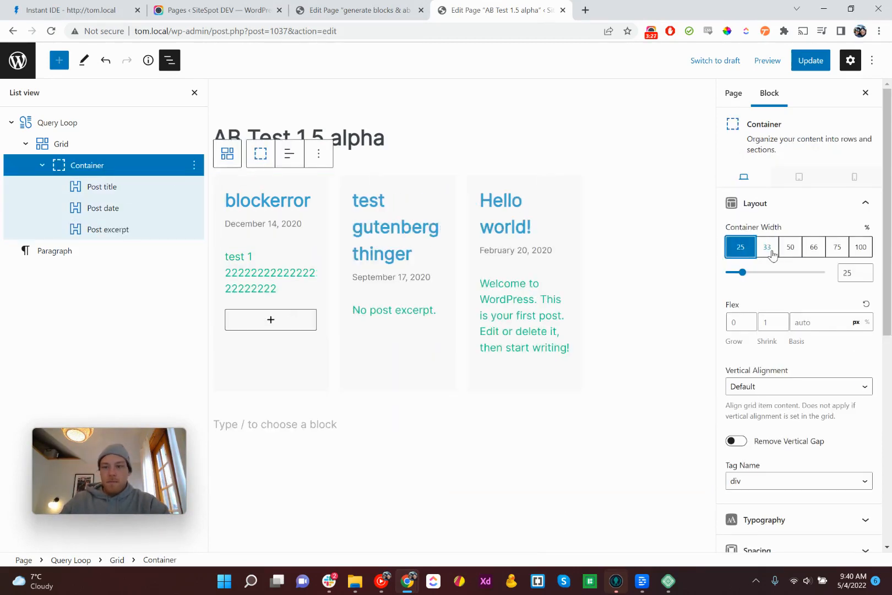
click(766, 247)
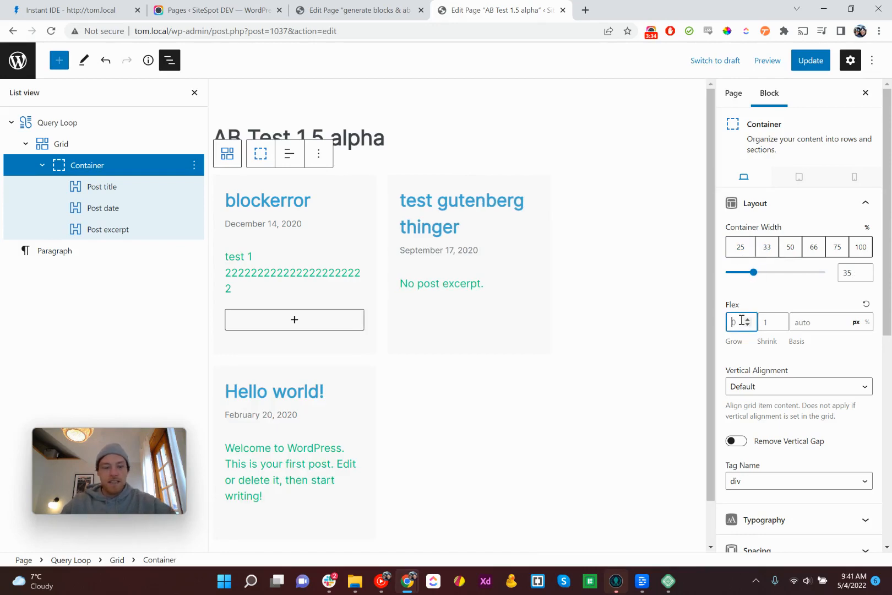
click(740, 246)
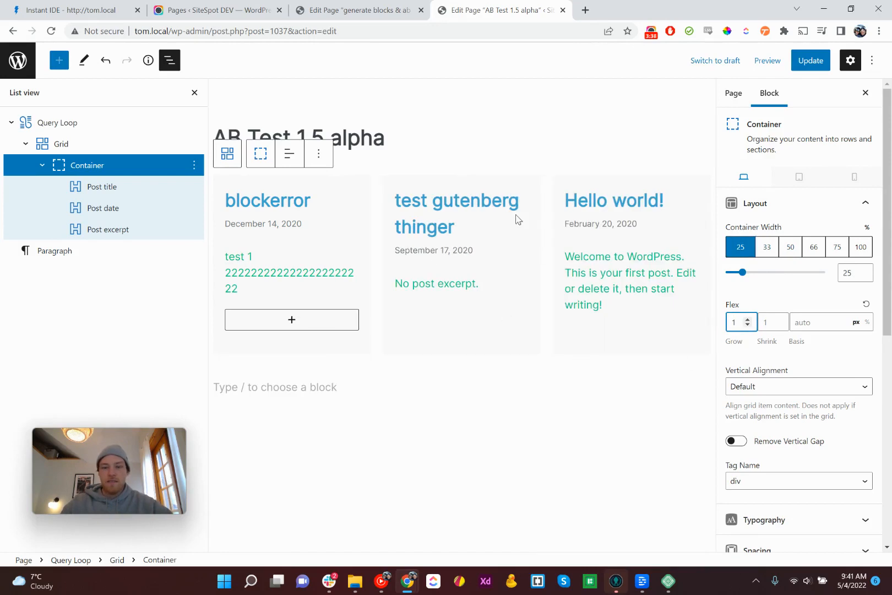
click(767, 247)
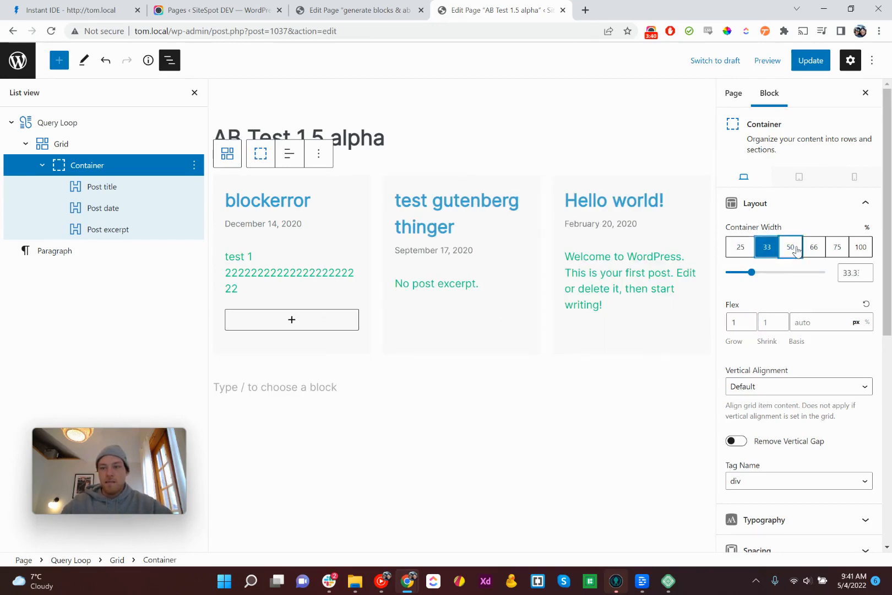
click(813, 247)
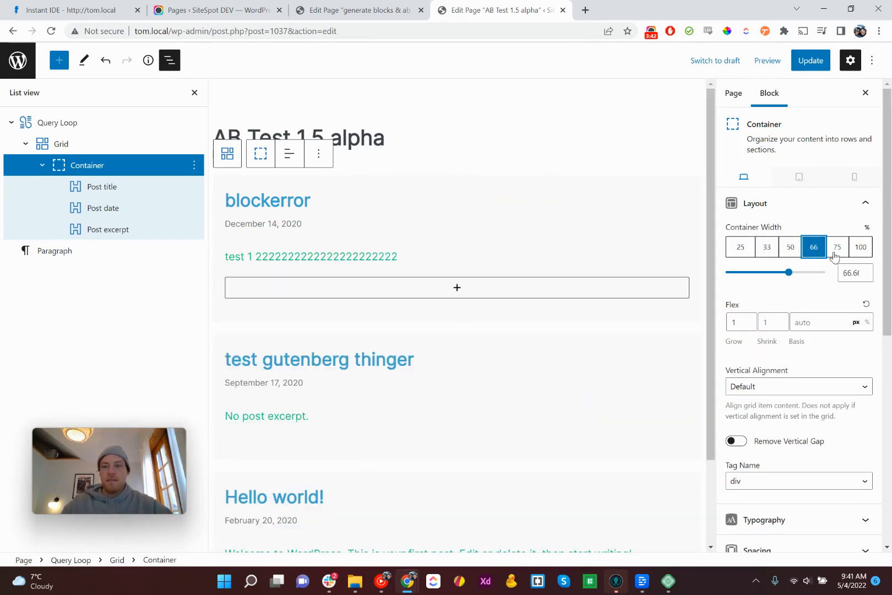
click(836, 246)
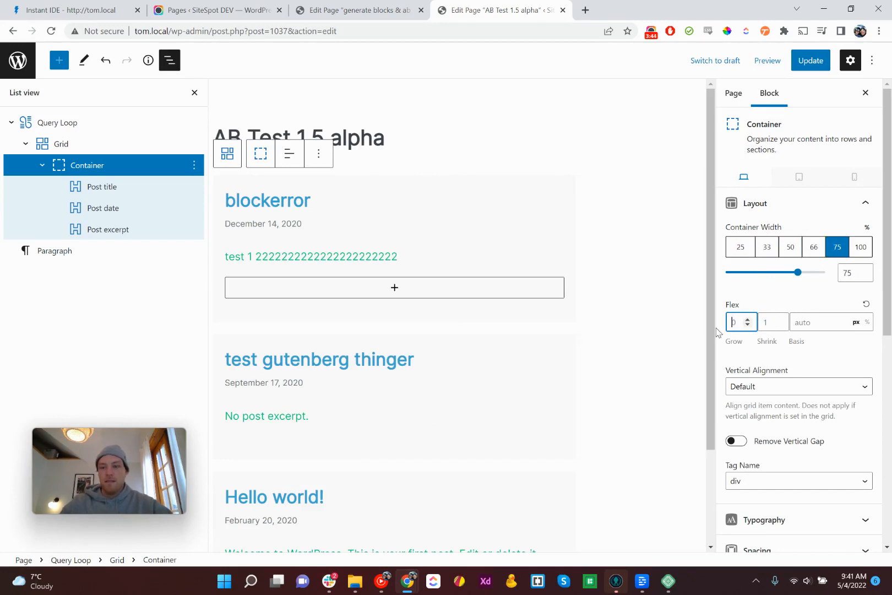
click(789, 247)
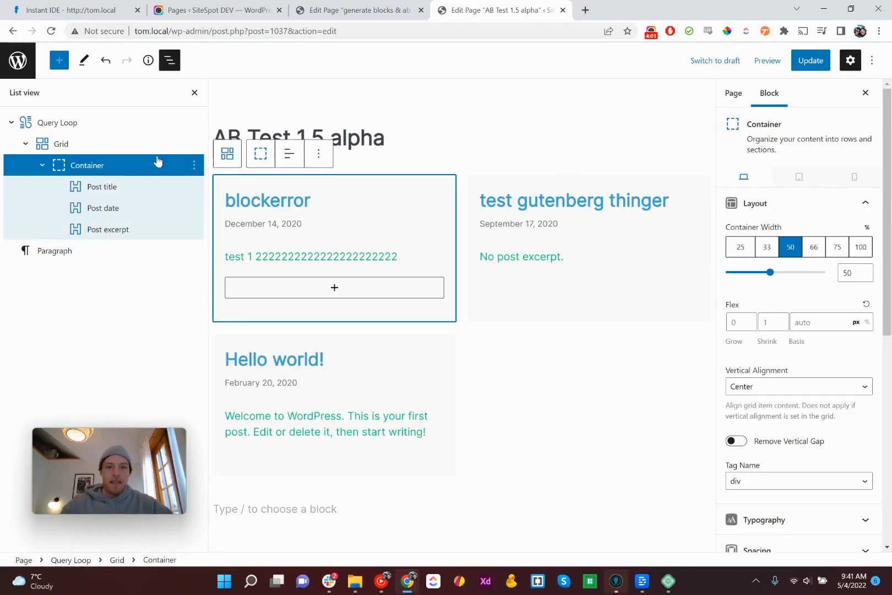
Step: Review the card's colour and spacing settings and set its padding to 20px
scroll(down, 3)
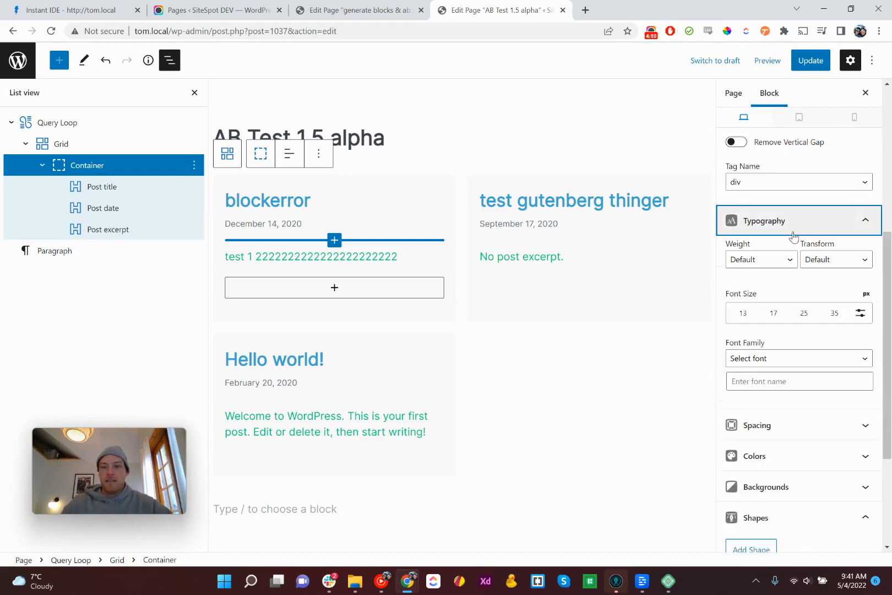
click(765, 220)
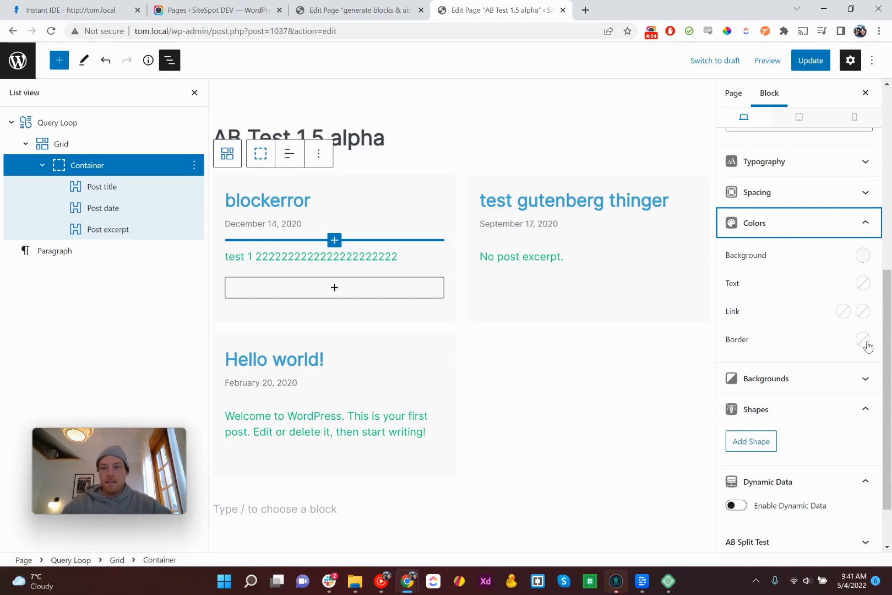
click(862, 340)
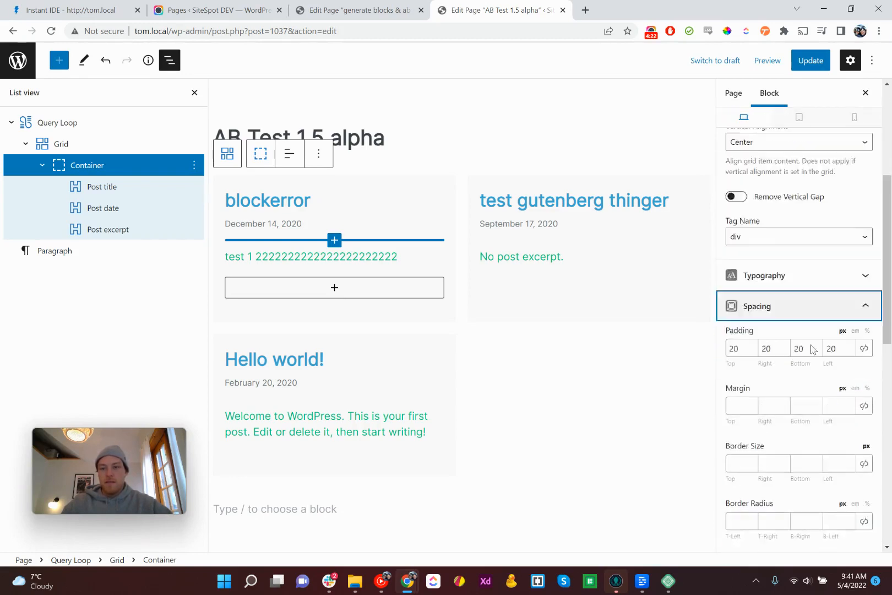
click(864, 318)
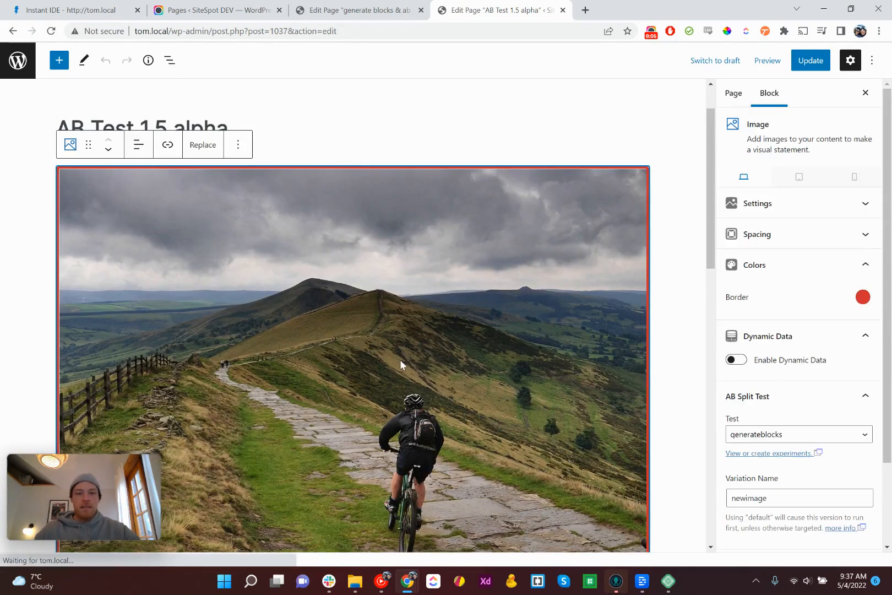
Step: Enable dynamic data on the image with a Post type data source set to Pages
scroll(down, 3)
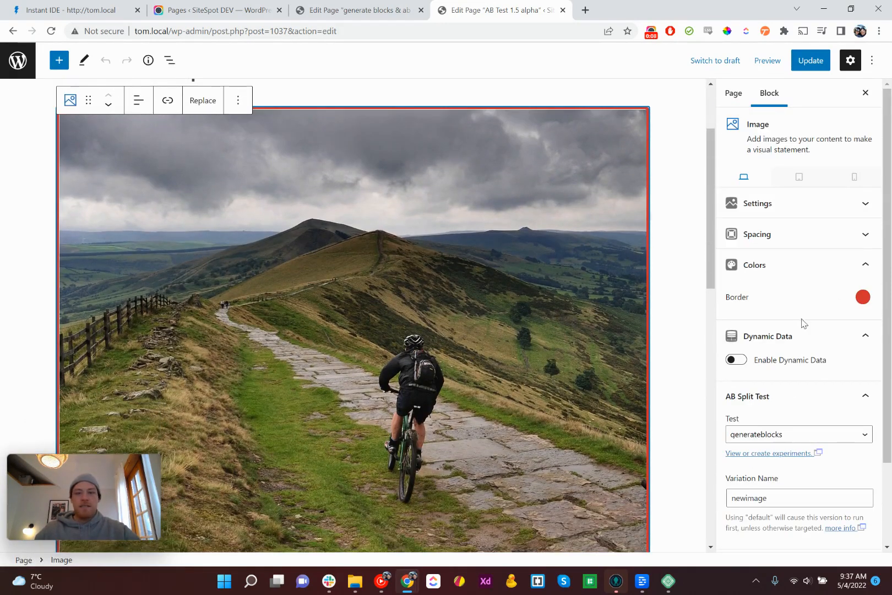
mouse_move(399, 205)
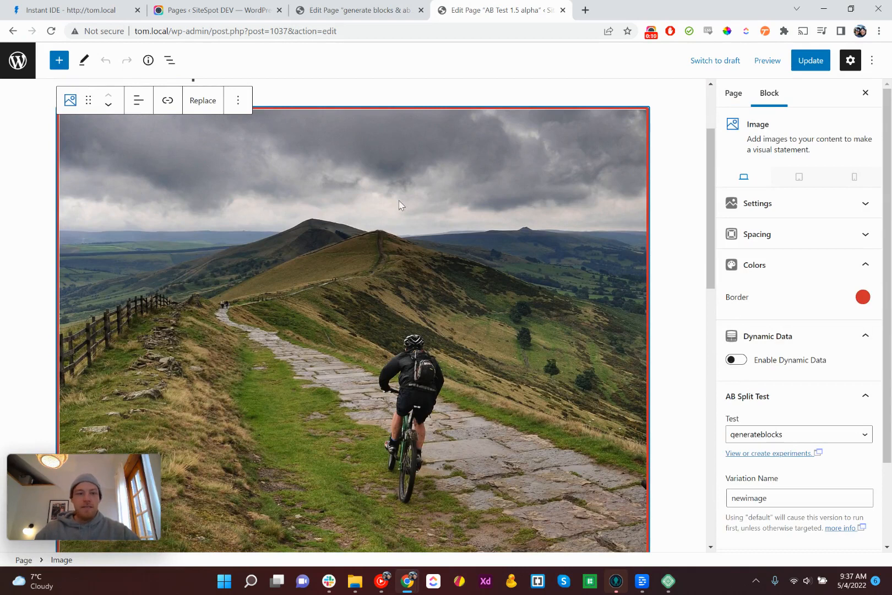
click(736, 360)
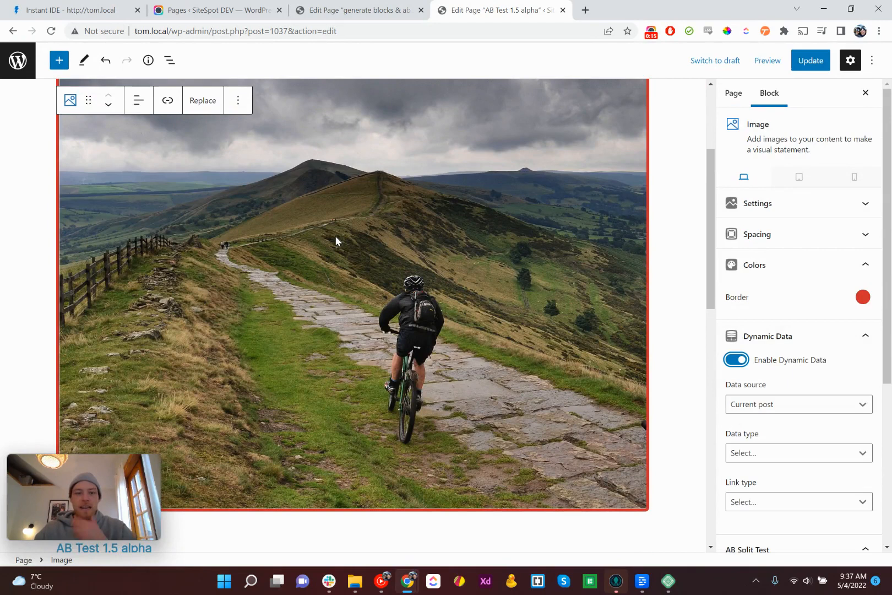
mouse_move(625, 378)
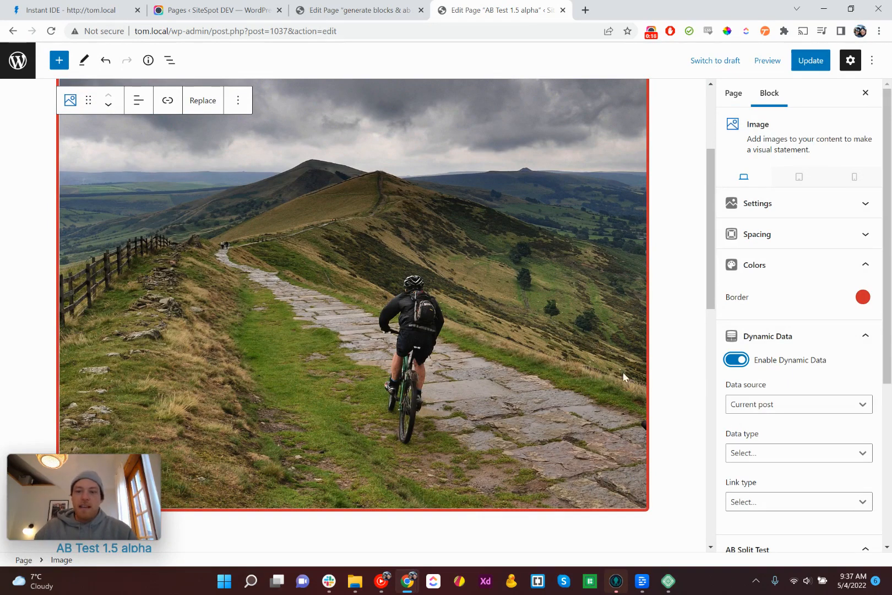
mouse_move(434, 278)
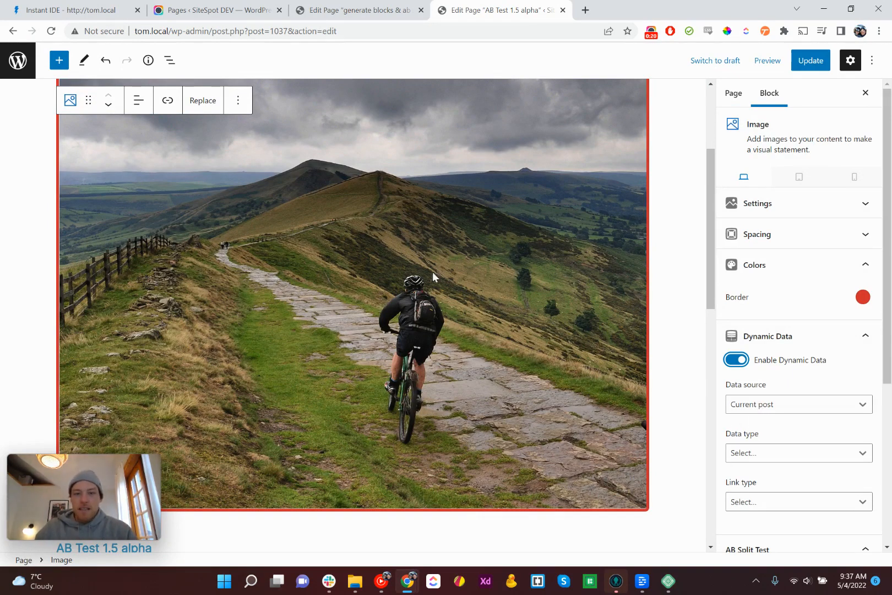
click(798, 404)
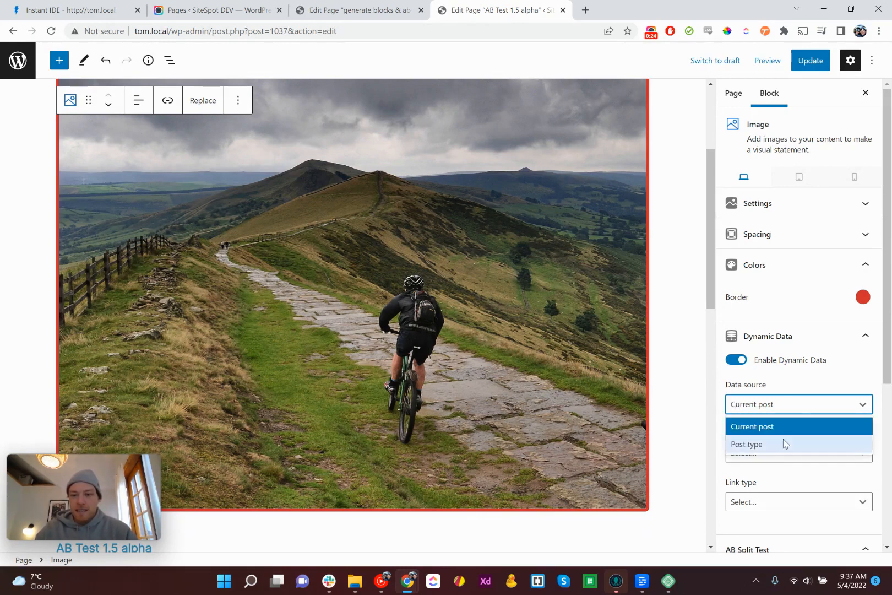
click(746, 444)
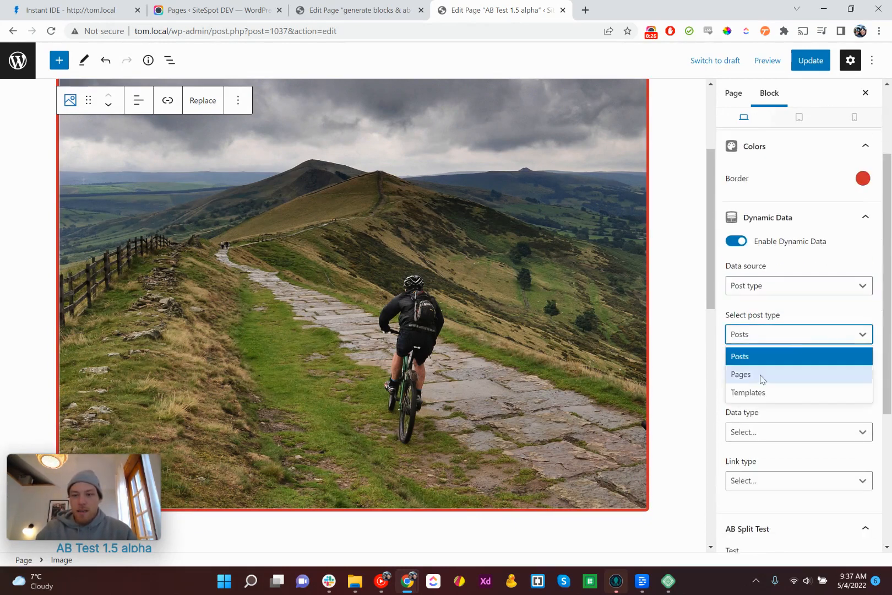
click(741, 374)
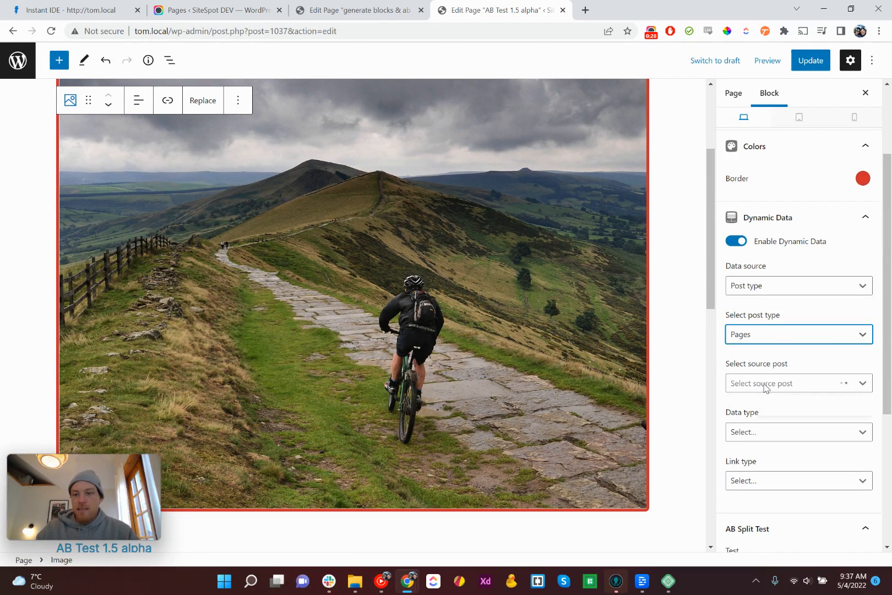
Step: Use Home Page as the source post with Featured Image as the data type
click(796, 384)
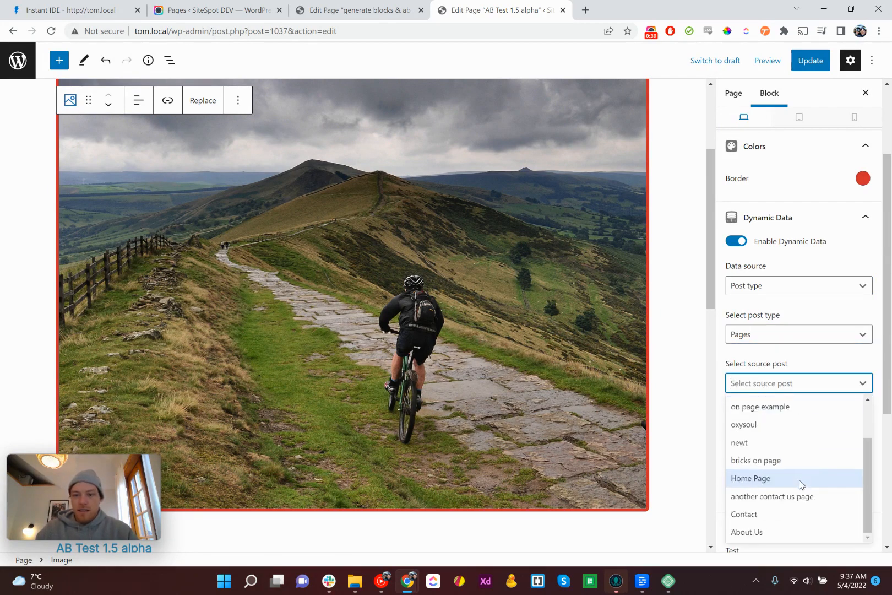
click(750, 478)
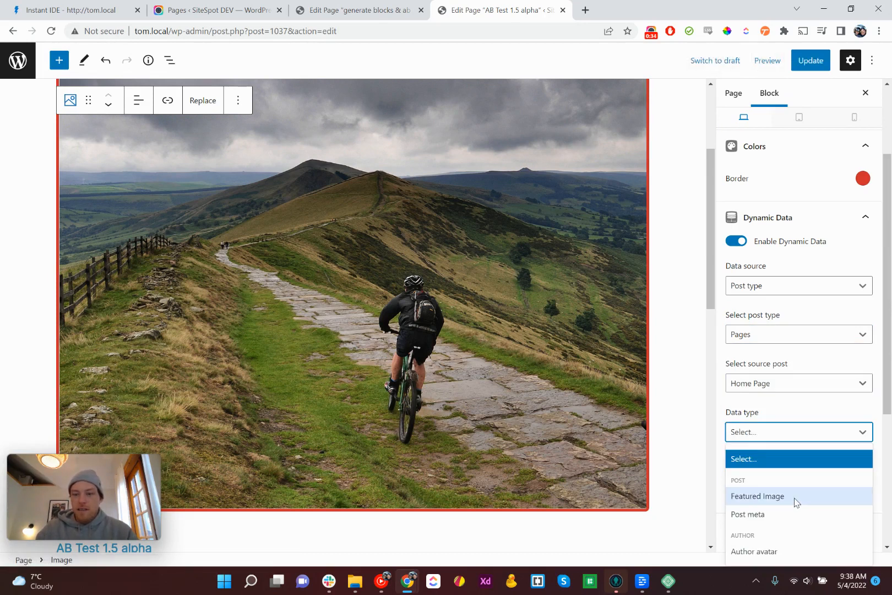
click(758, 496)
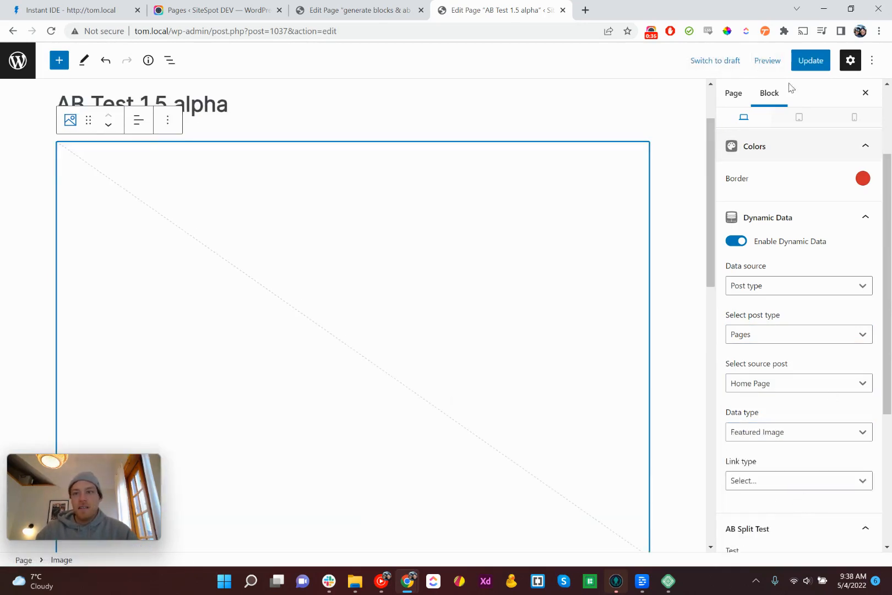
click(811, 61)
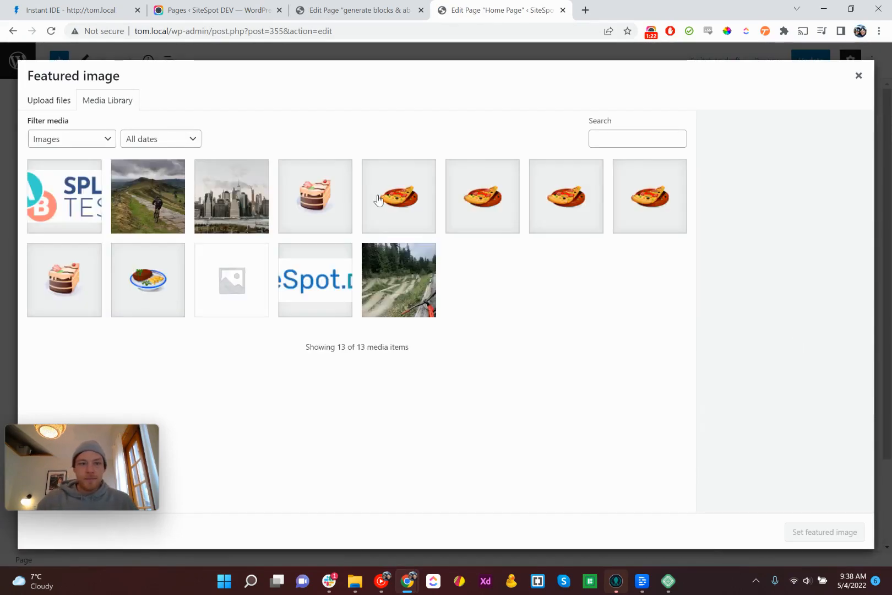
Step: Set the city skyline photo as the Home Page's featured image and return to the previous editor
click(231, 196)
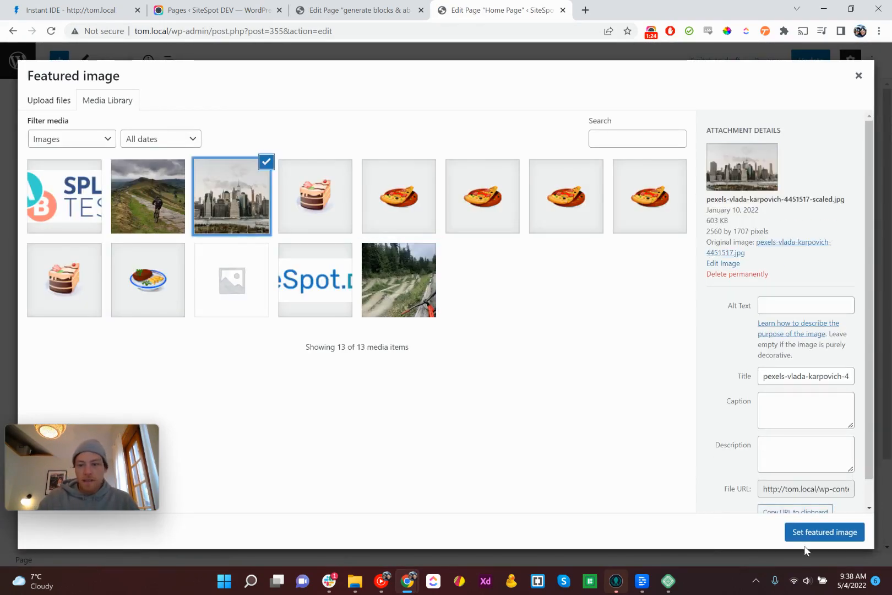
click(824, 532)
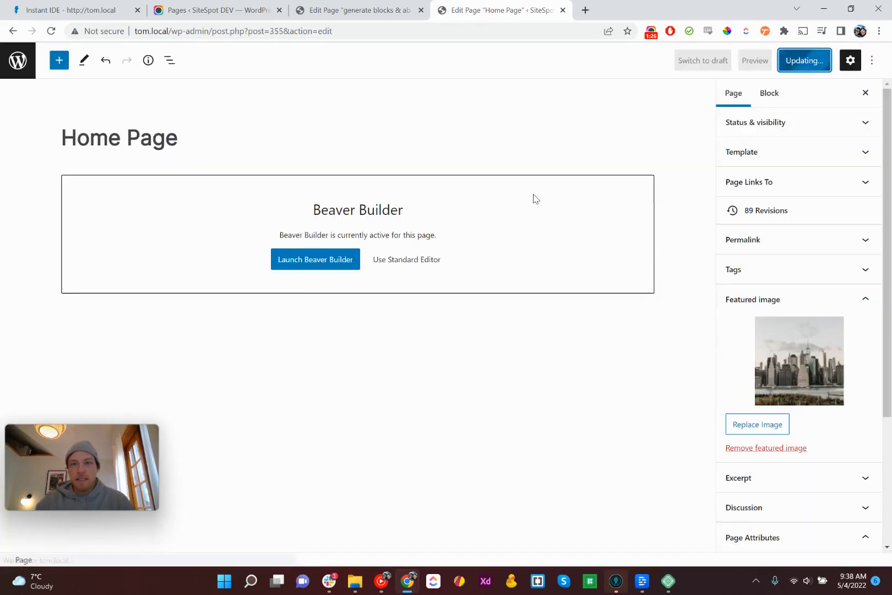
click(12, 31)
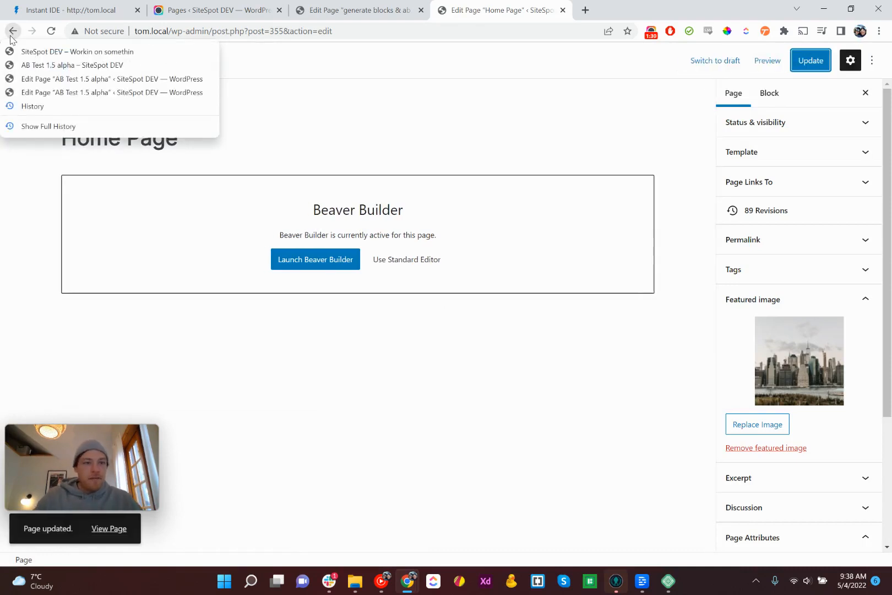
Step: Reload the live AB Test 1.5 alpha page and check the skyline image above the post list
click(72, 65)
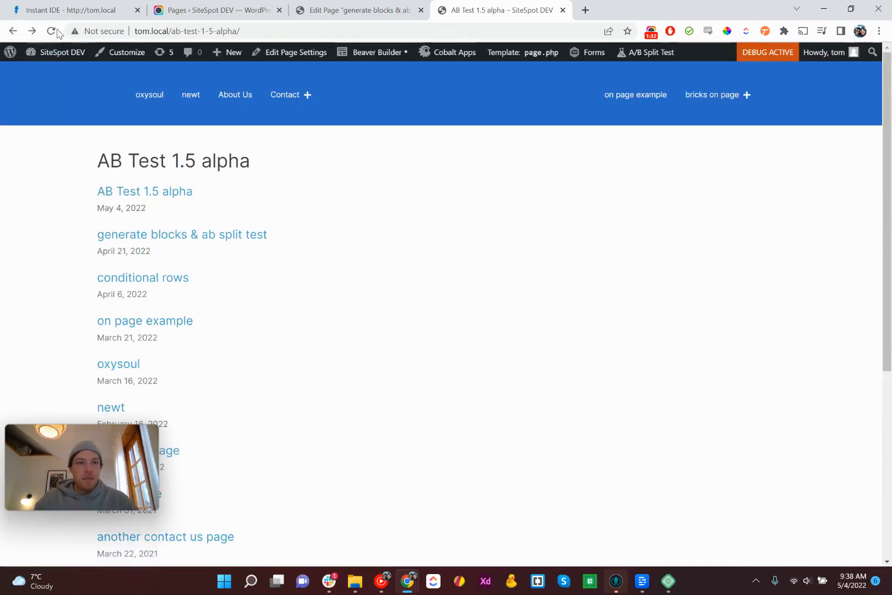
click(50, 31)
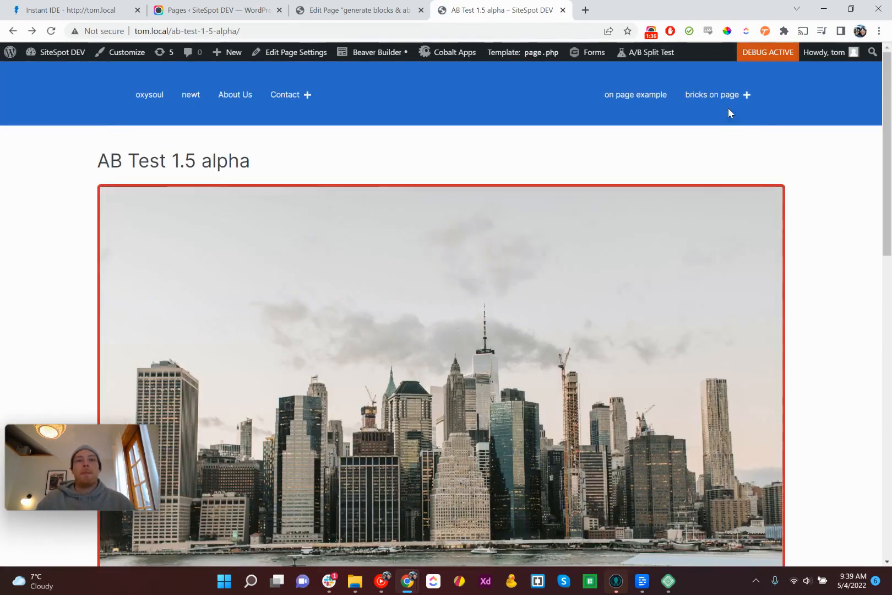
scroll(down, 3)
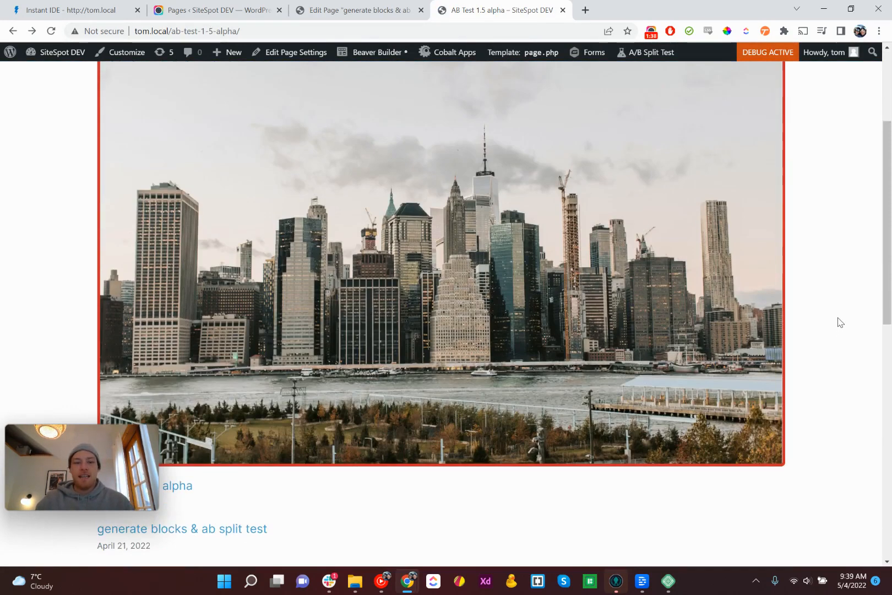
scroll(down, 3)
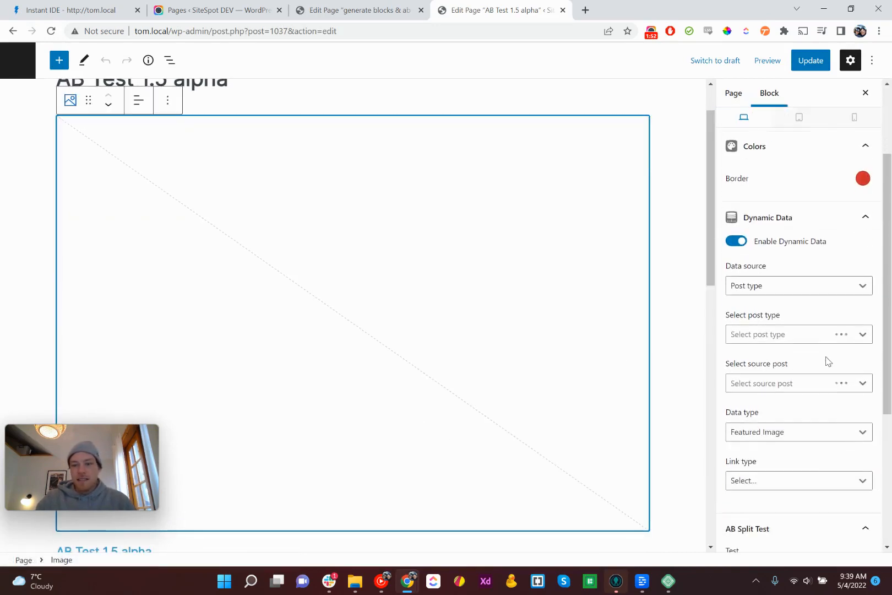
Step: Point the image's dynamic data at the Home Page's Featured Image
click(798, 333)
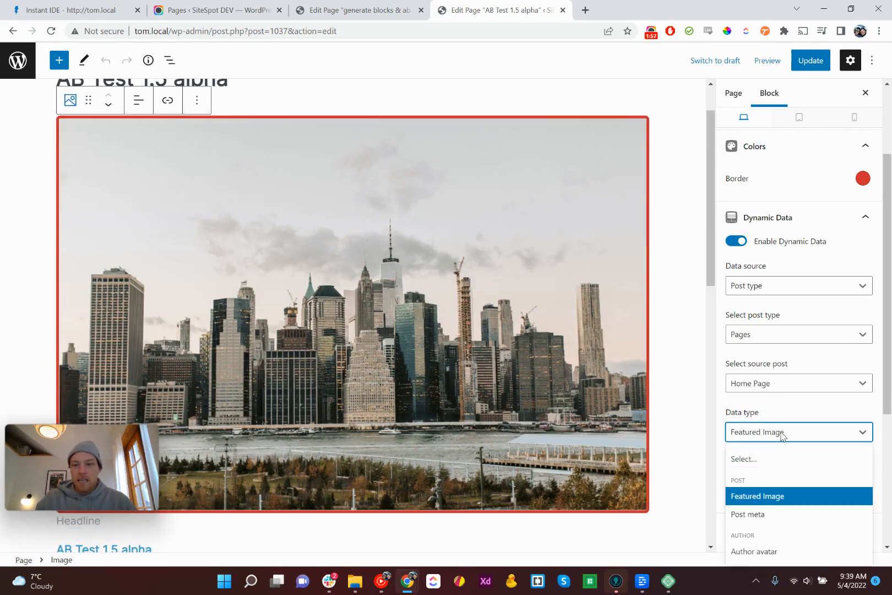
click(756, 495)
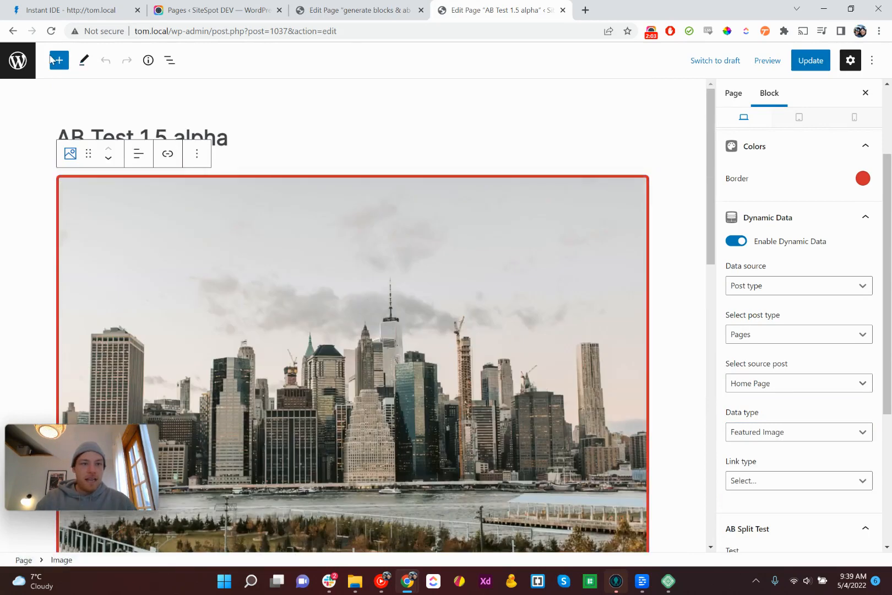
Step: Remove the whole Query Loop from the page via the block list view
click(58, 61)
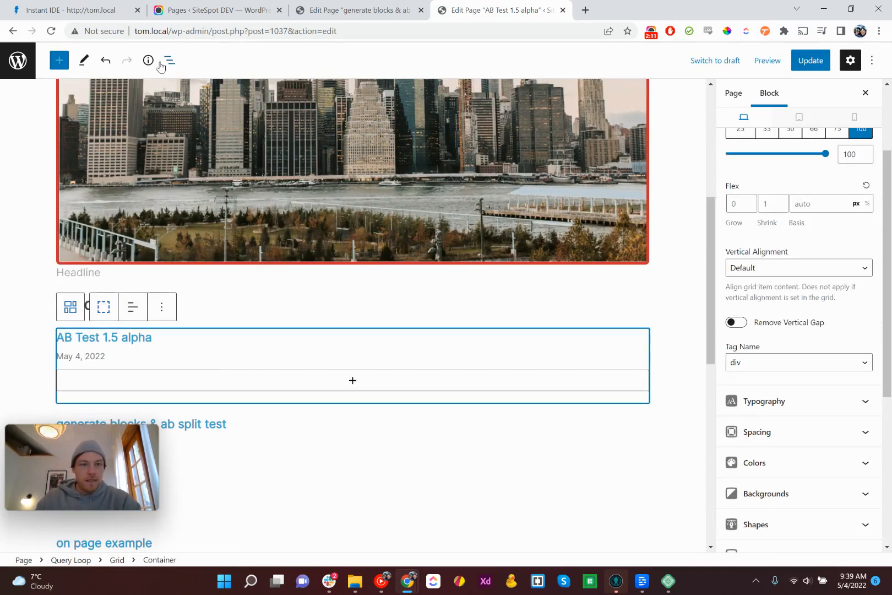
click(169, 60)
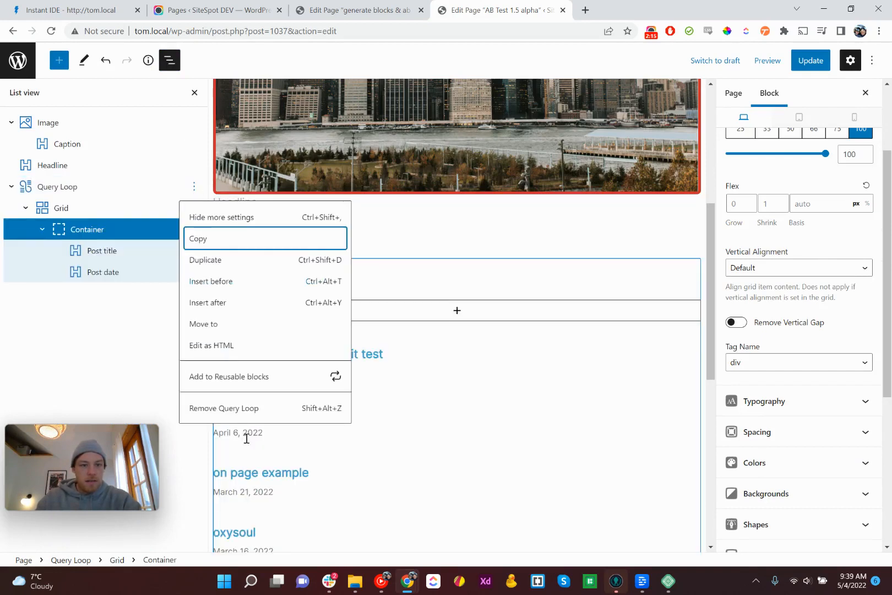
click(224, 409)
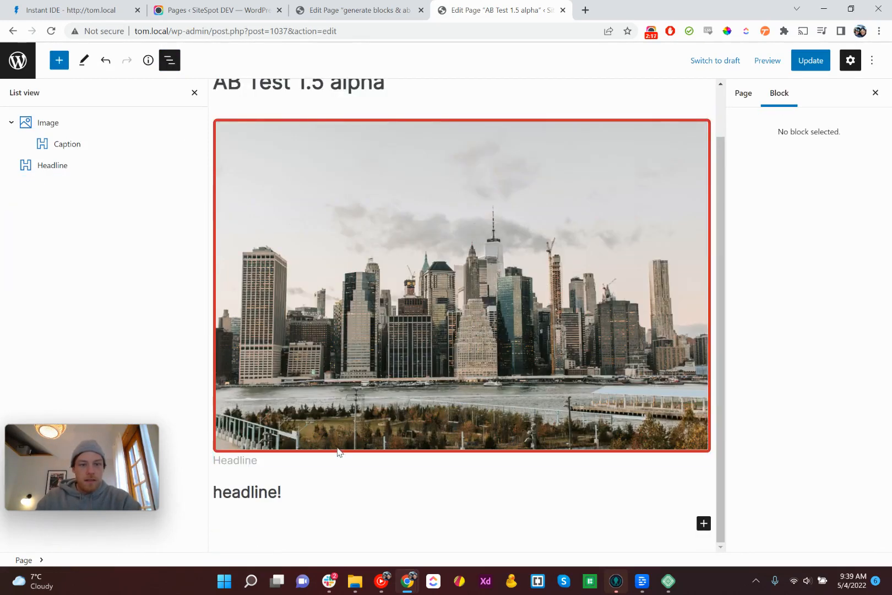
Step: Enable dynamic data on the headline and try author email, title and excerpt data types
click(53, 165)
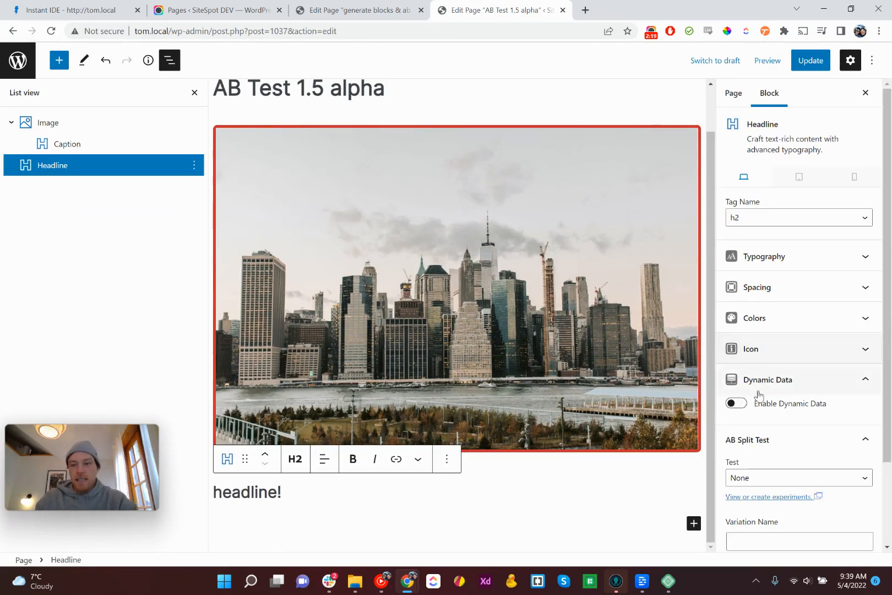
click(736, 402)
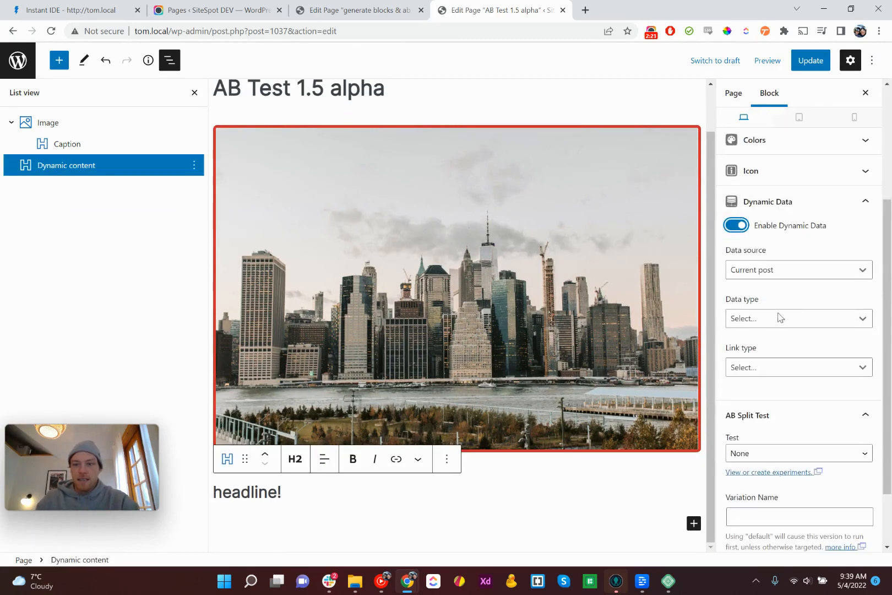
click(796, 318)
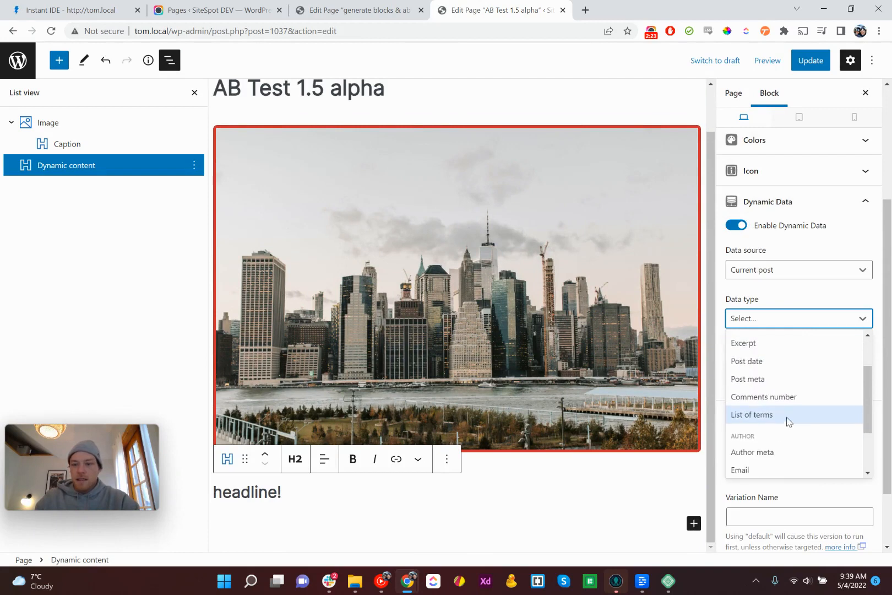
scroll(down, 3)
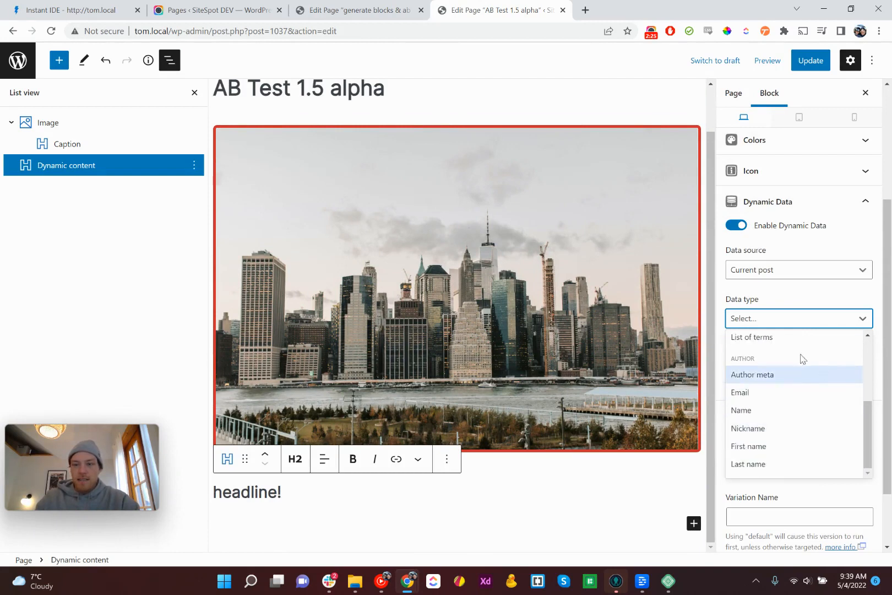
click(741, 392)
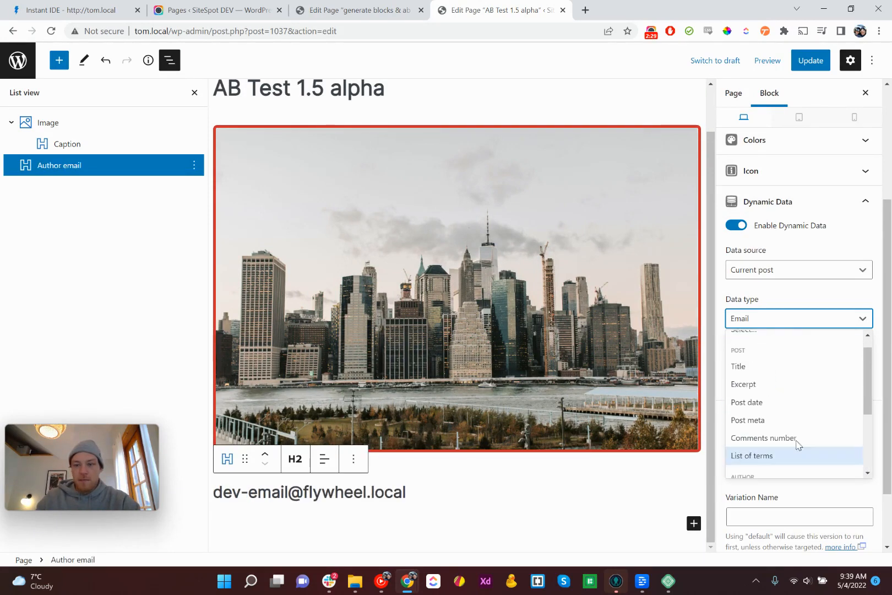
click(739, 382)
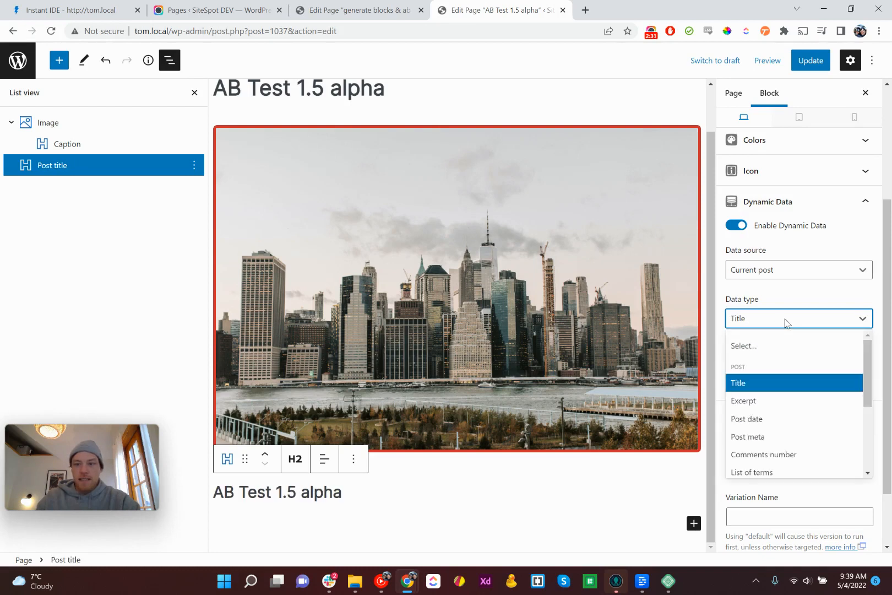
click(743, 399)
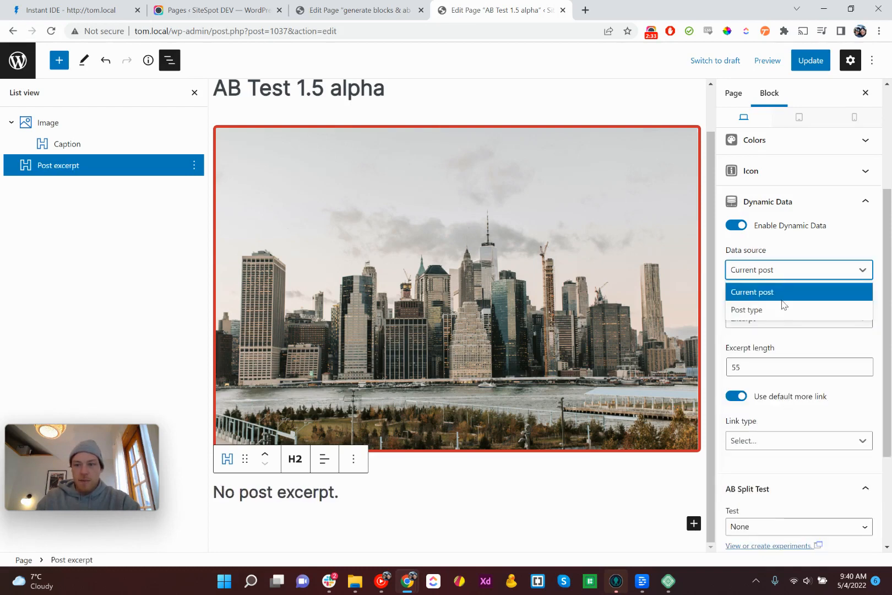
Step: Pull the headline from the 'bricks on page' Page's title and restore the query loop
click(745, 309)
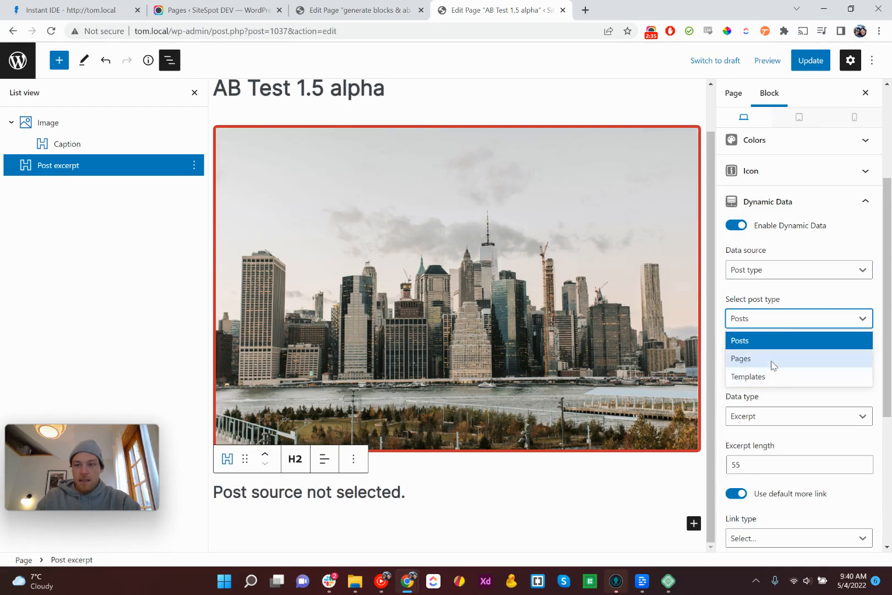
click(740, 358)
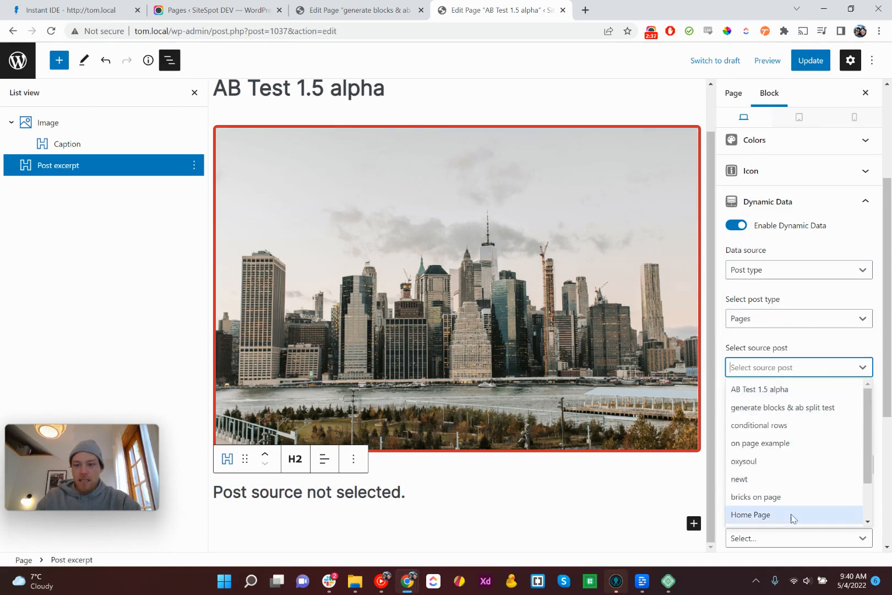
click(755, 500)
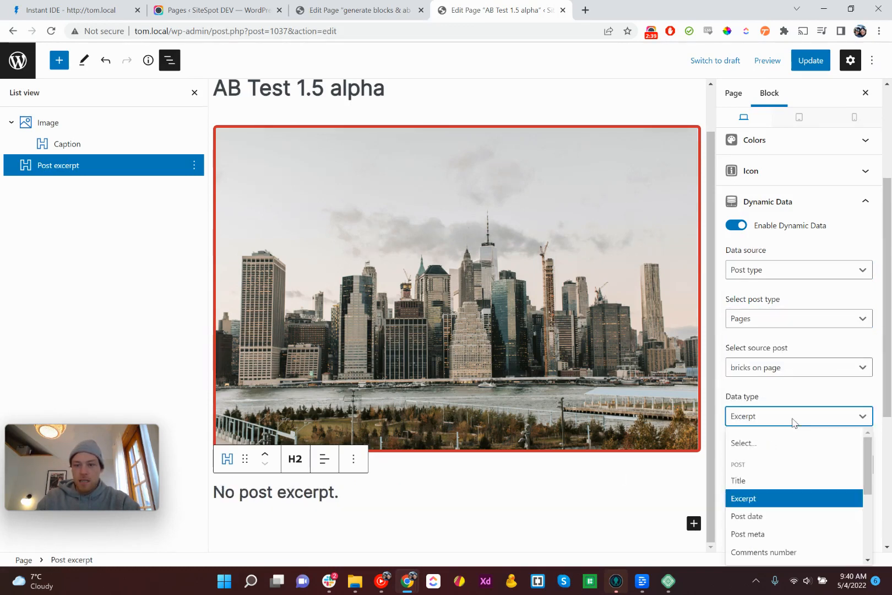
click(737, 481)
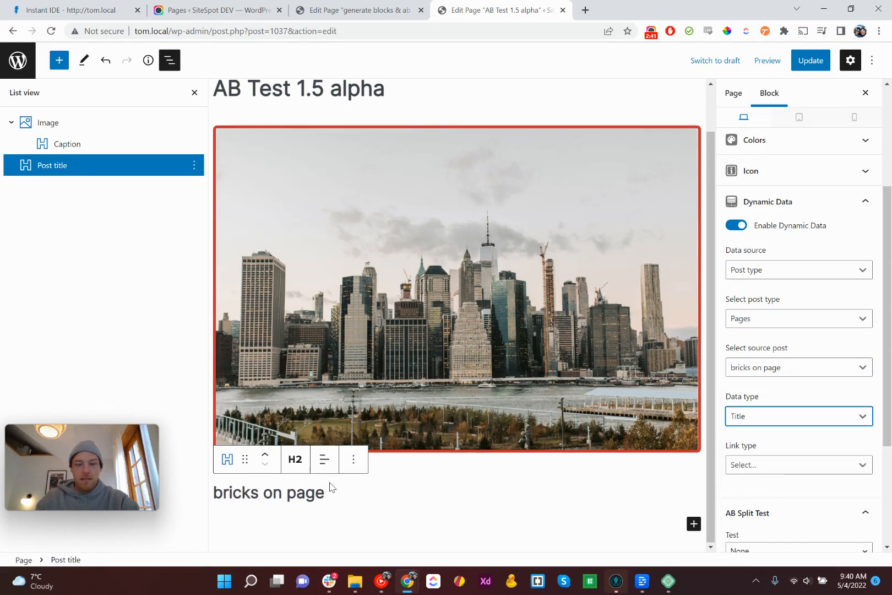
click(267, 494)
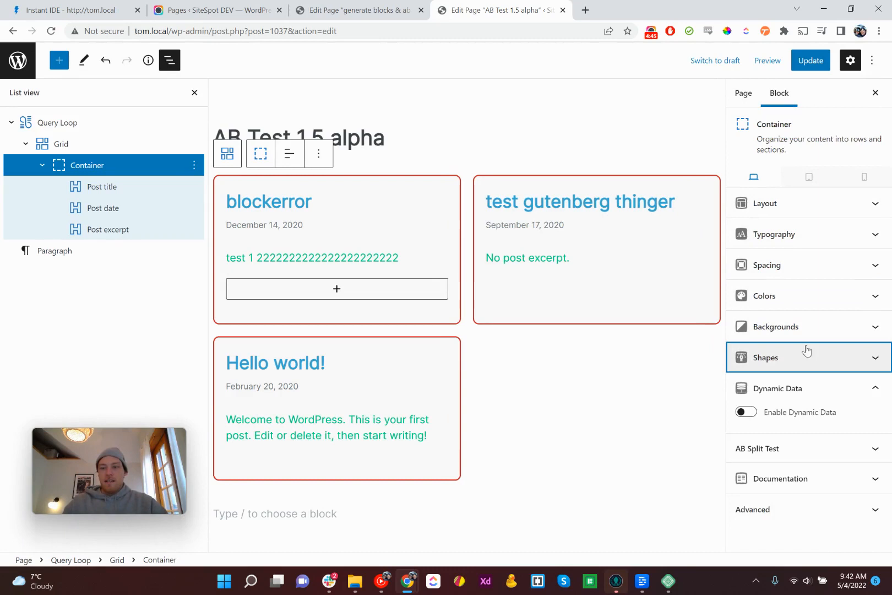
click(101, 186)
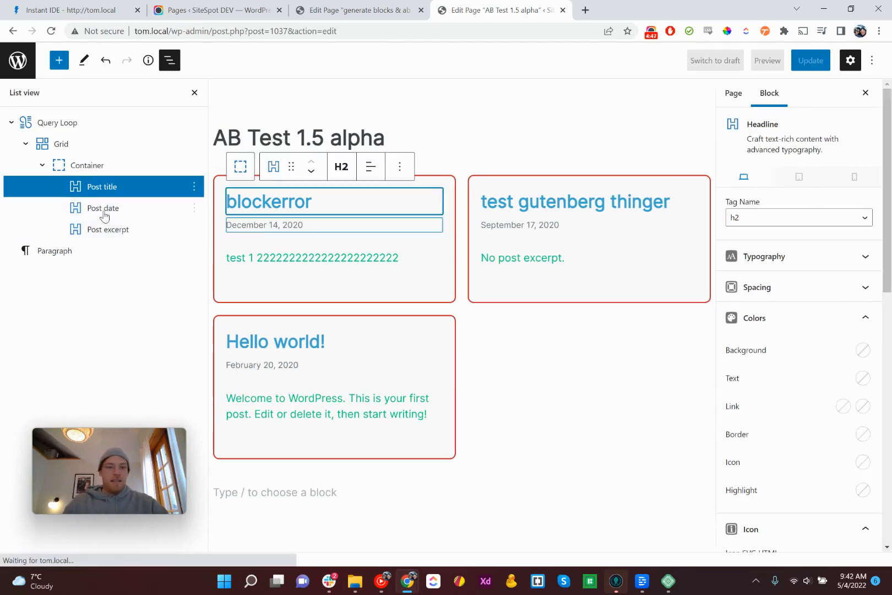
click(108, 229)
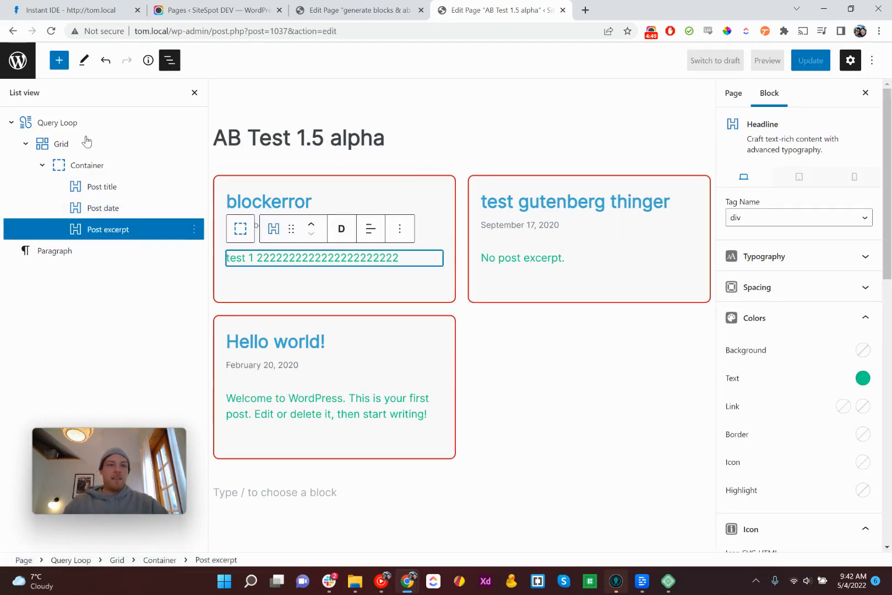
click(56, 122)
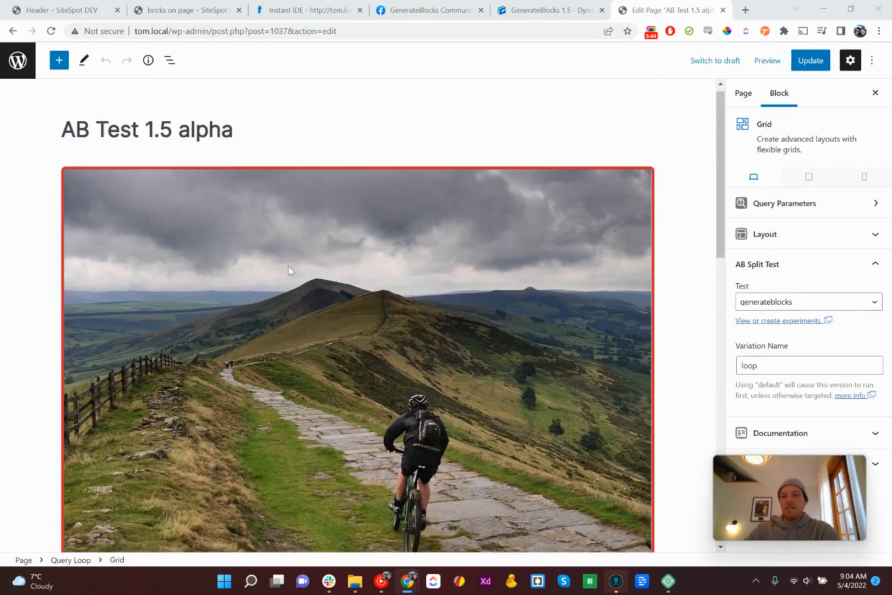
scroll(down, 3)
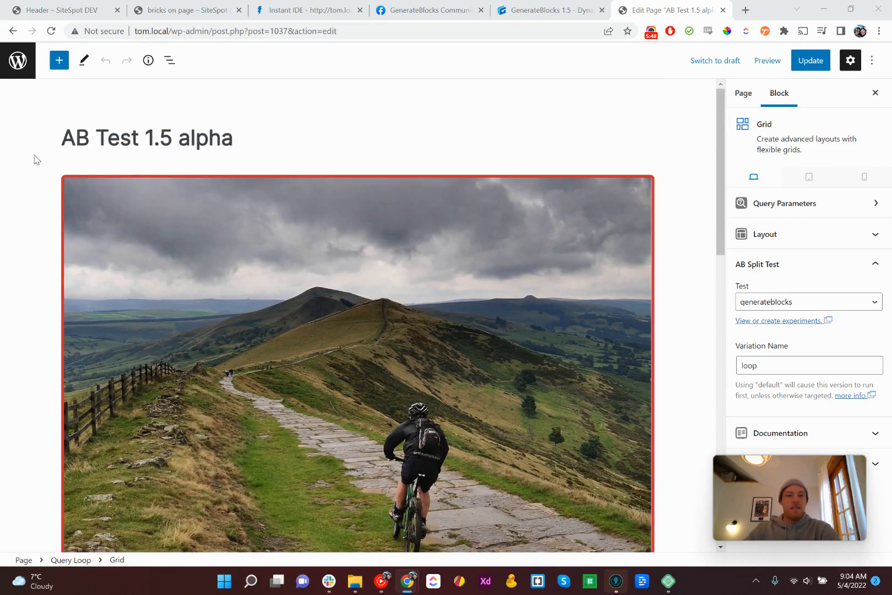
mouse_move(22, 205)
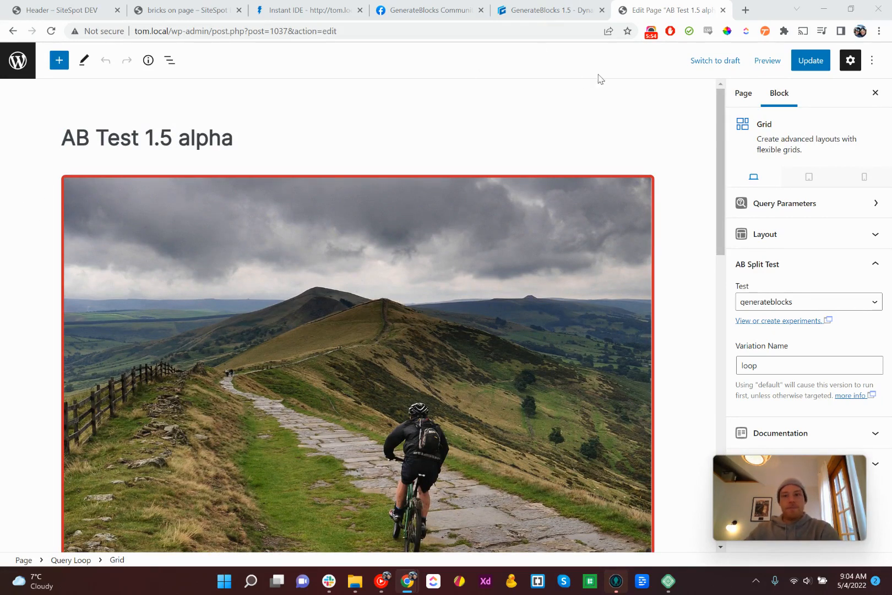
mouse_move(589, 44)
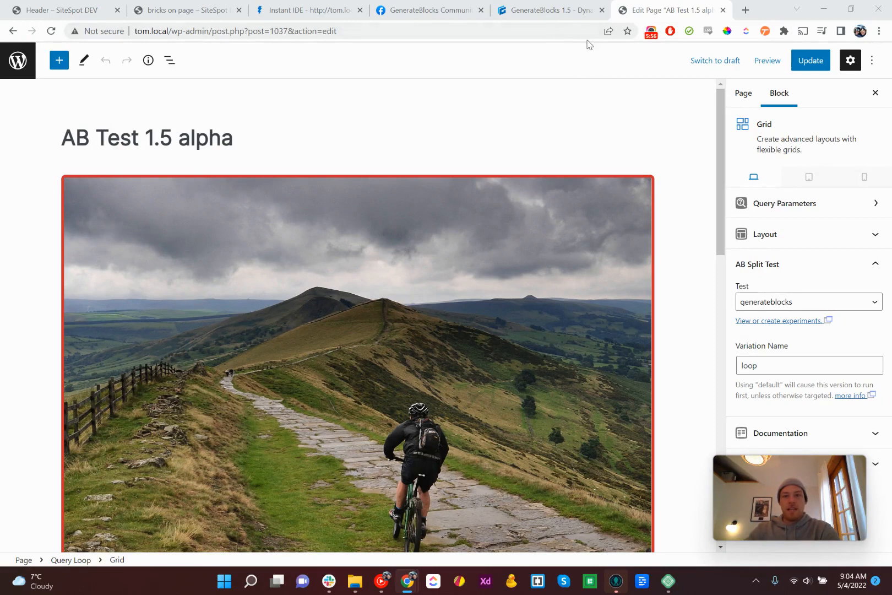